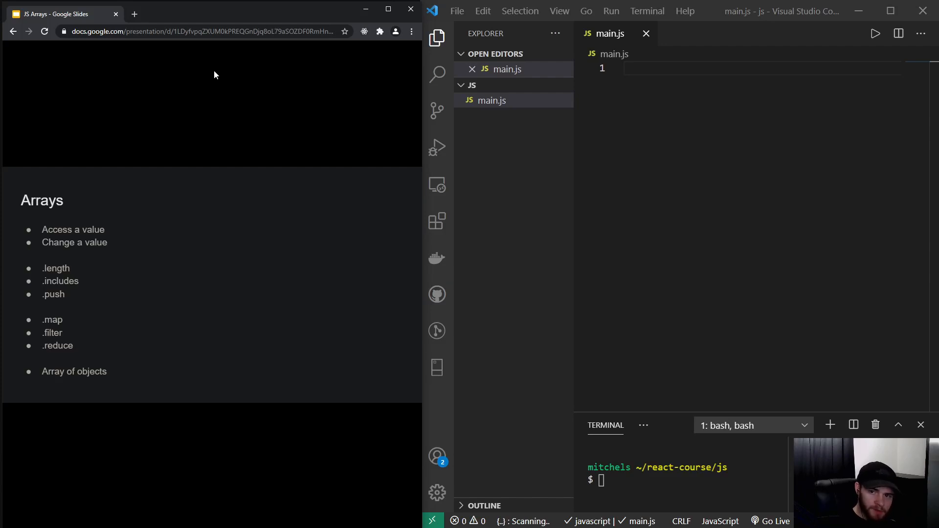
pyautogui.moveTo(649, 127)
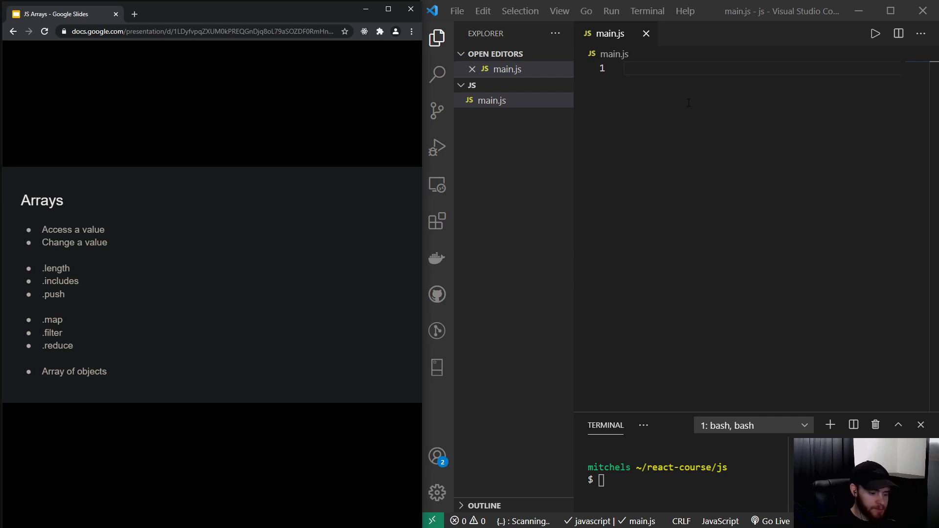
# Declare const array = [1, 2, 3], log it, and run node main.js to print [ 1, 2, 3 ]
pyautogui.write('const')
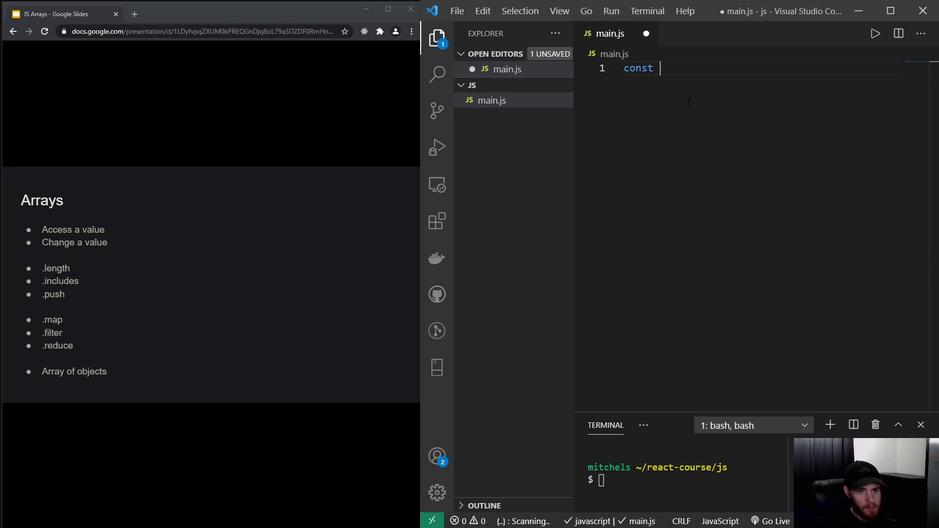
pyautogui.write('array')
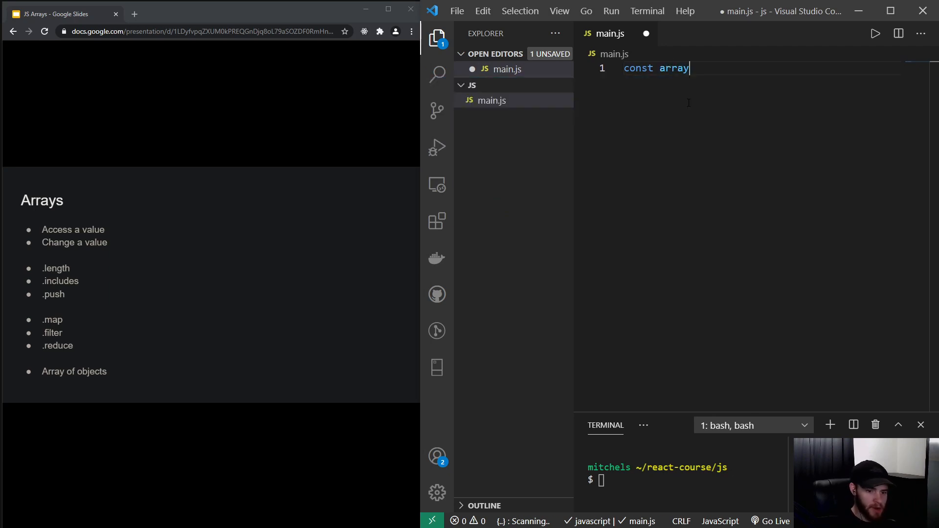
pyautogui.write('= []')
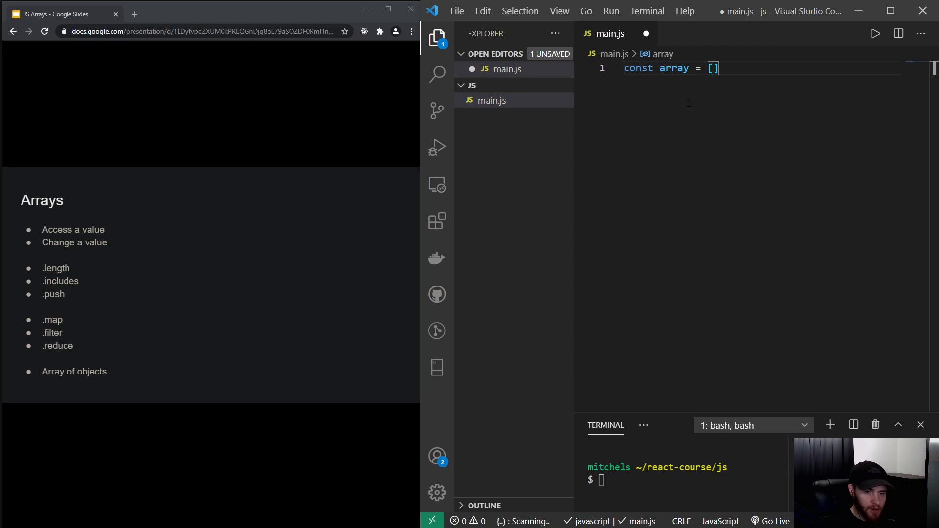
pyautogui.write('1, 2,')
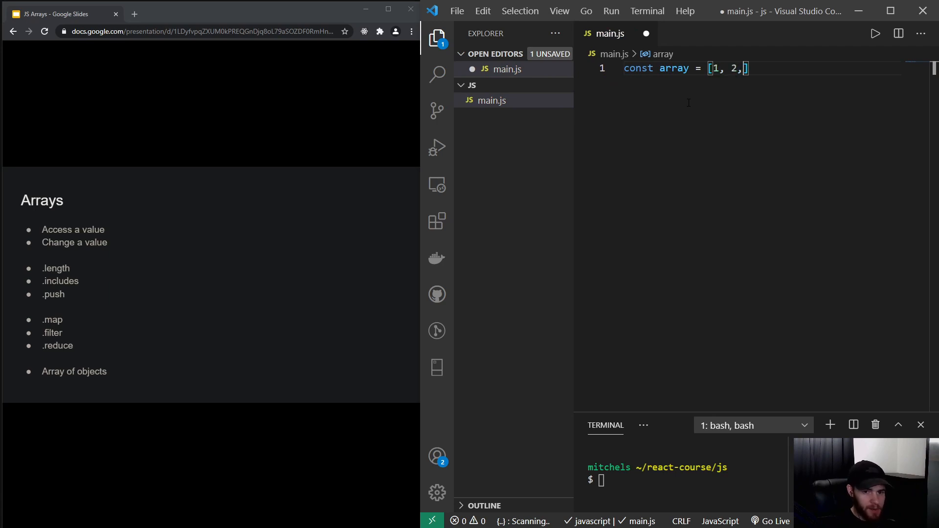
pyautogui.write('3')
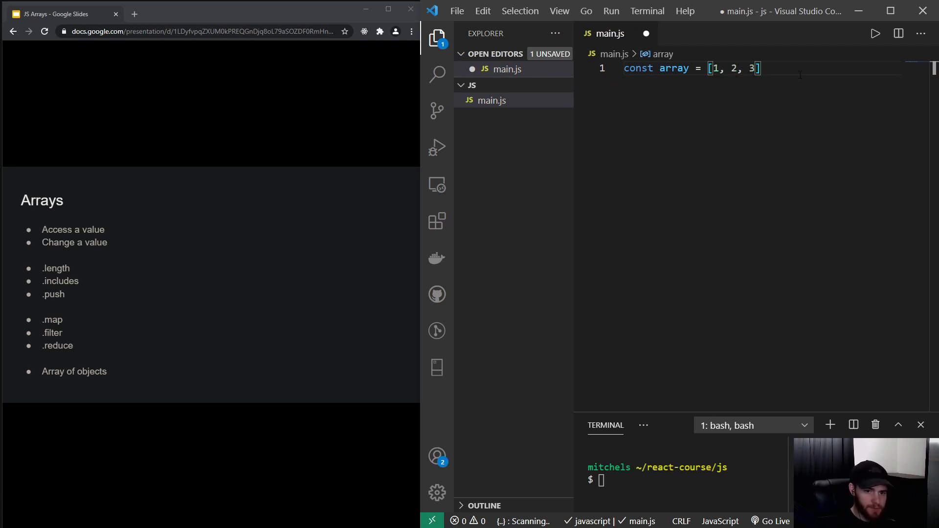
pyautogui.write('console.log();')
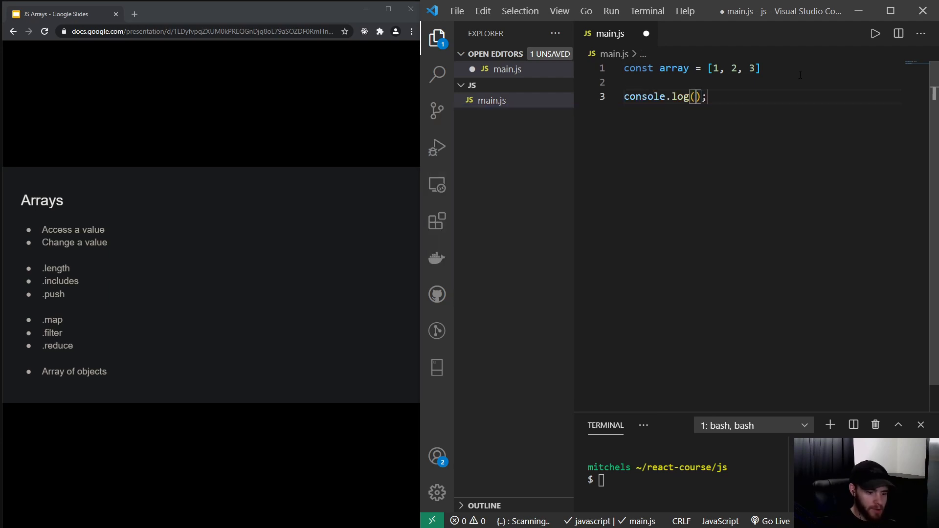
pyautogui.write('array')
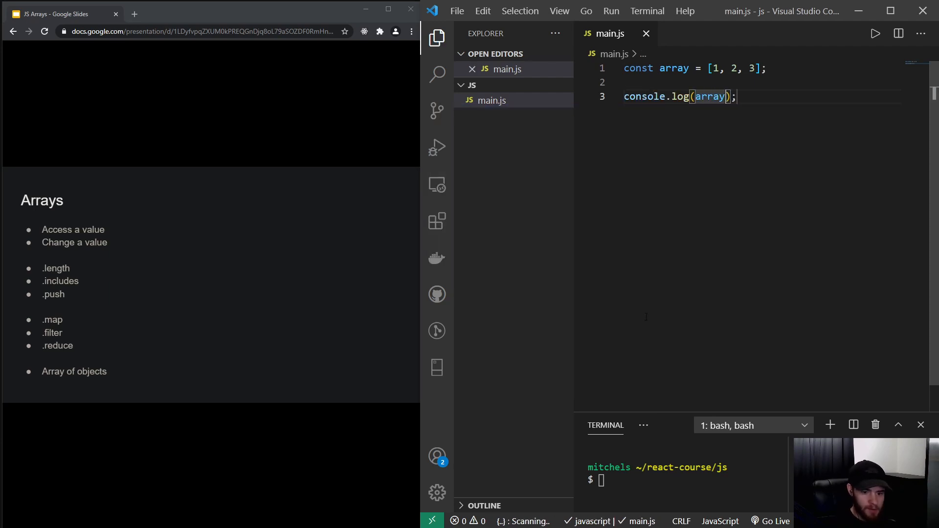
pyautogui.write('node main.js')
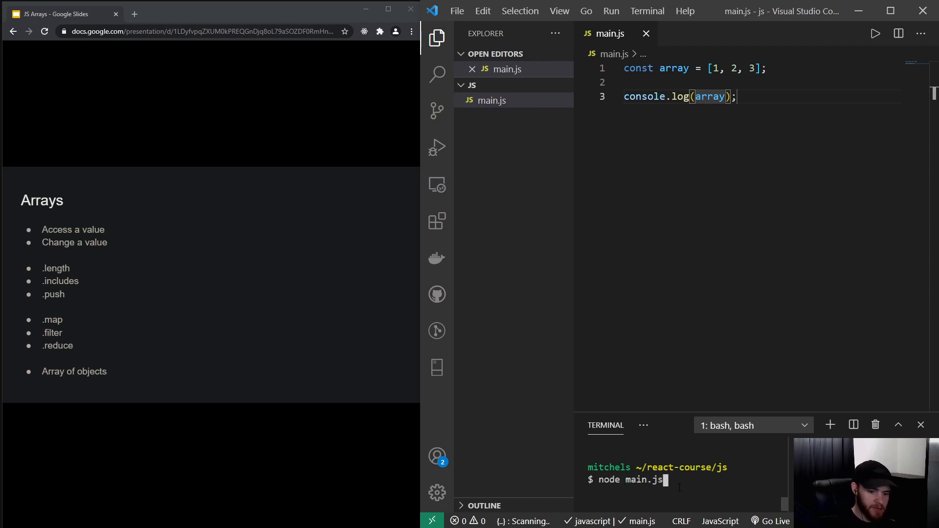
pyautogui.press('Return')
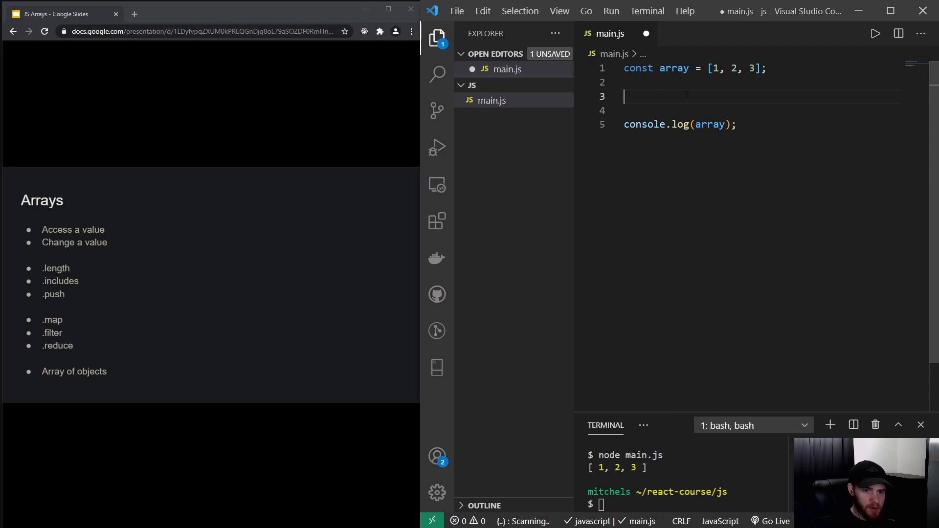
# Log array[0], array[2], then array[5], printing 1, 3, then undefined
pyautogui.press('Backspace')
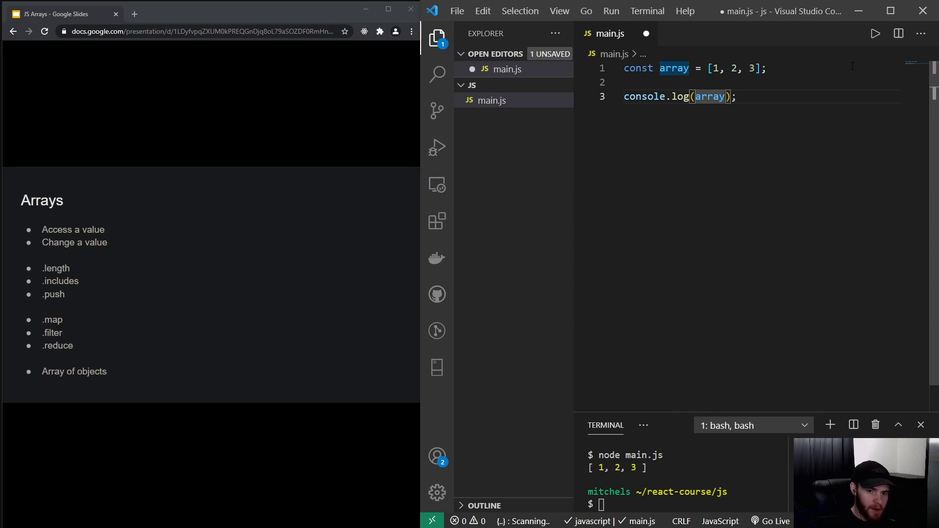
pyautogui.write('[]')
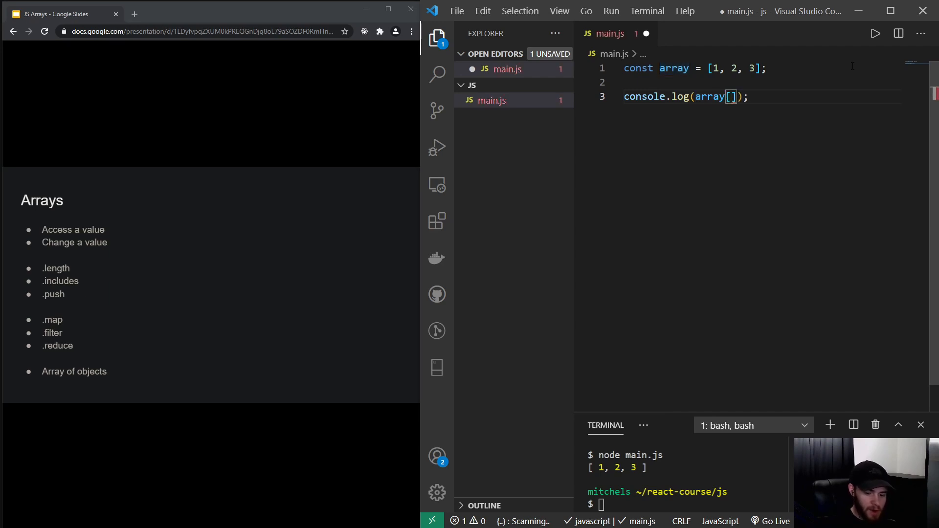
pyautogui.write('0')
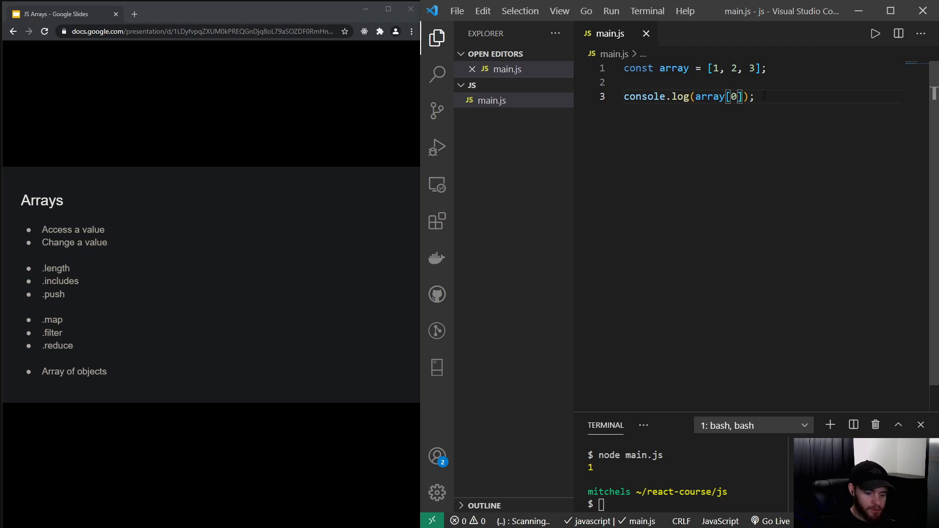
pyautogui.write('2')
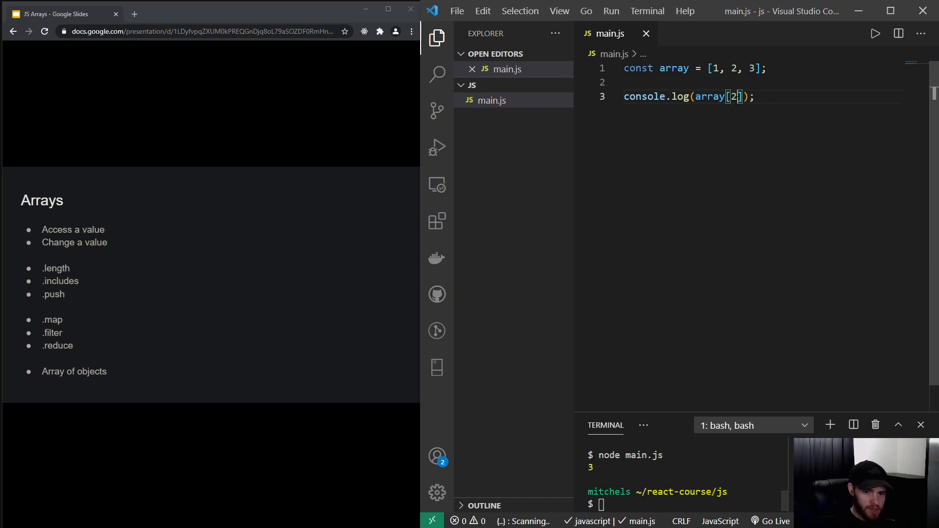
pyautogui.write('5')
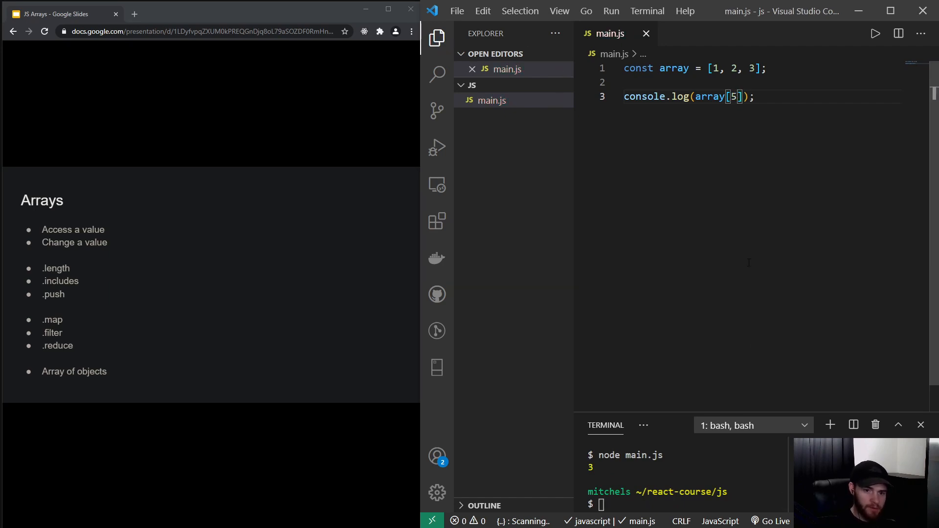
pyautogui.press('Return')
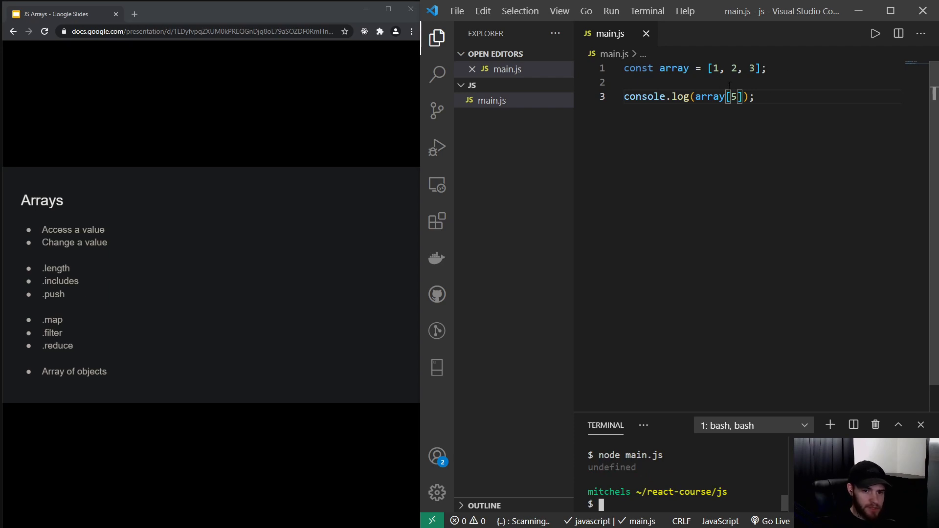
# Add array[0] = 99 above the log so the array prints [ 99, 2, 3 ]
pyautogui.write('a')
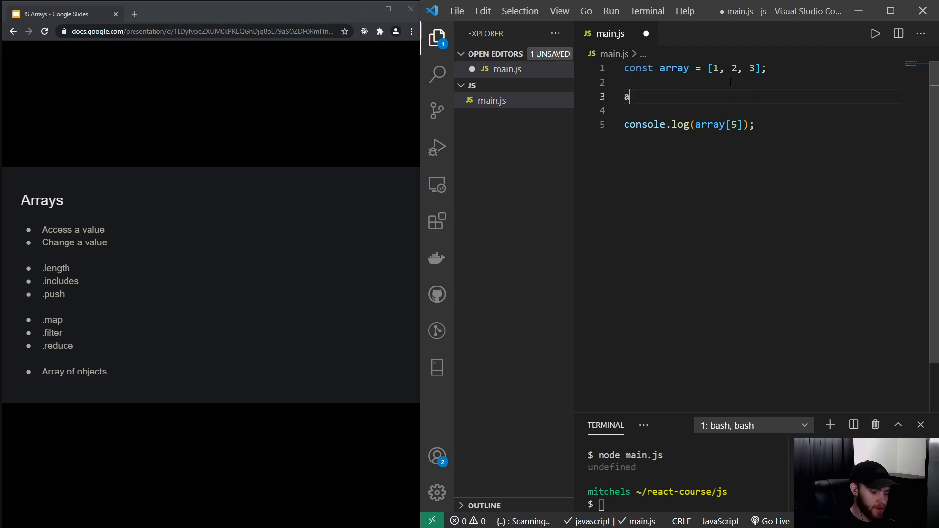
pyautogui.write('rray[')
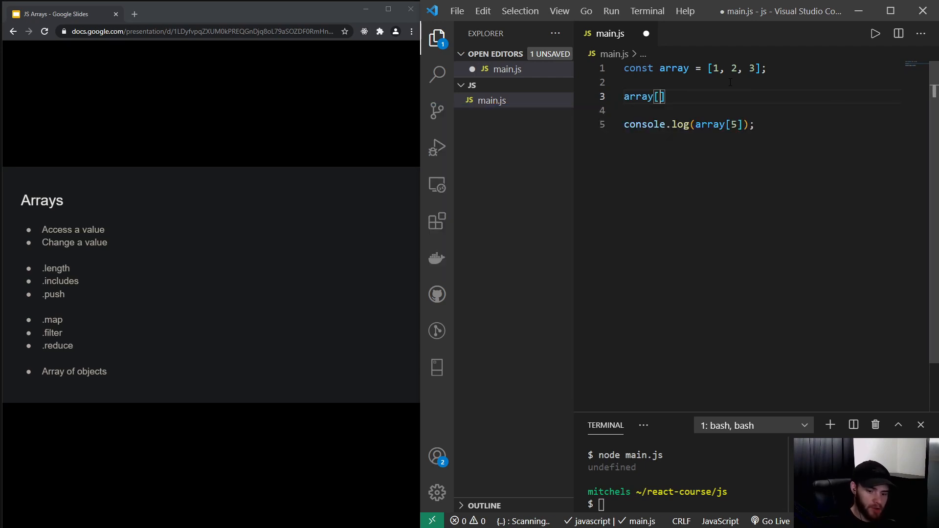
pyautogui.write('0')
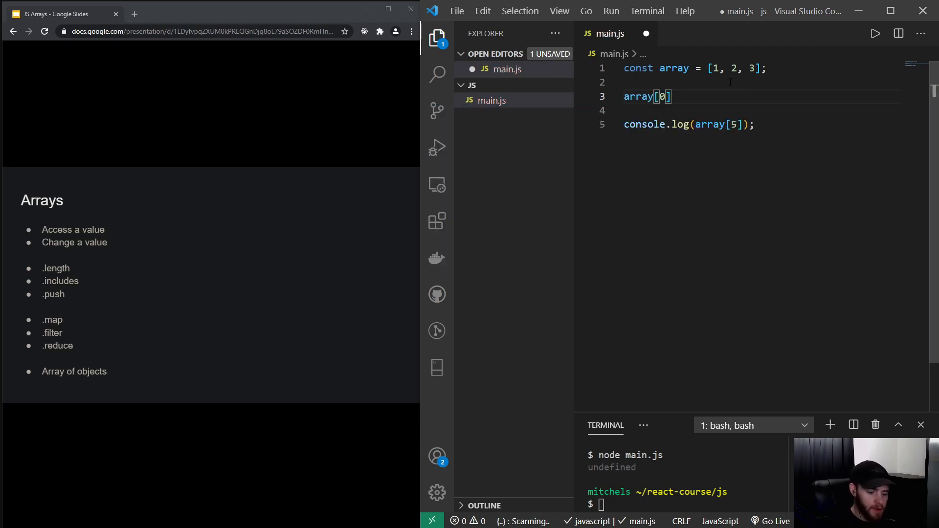
pyautogui.write('= 99')
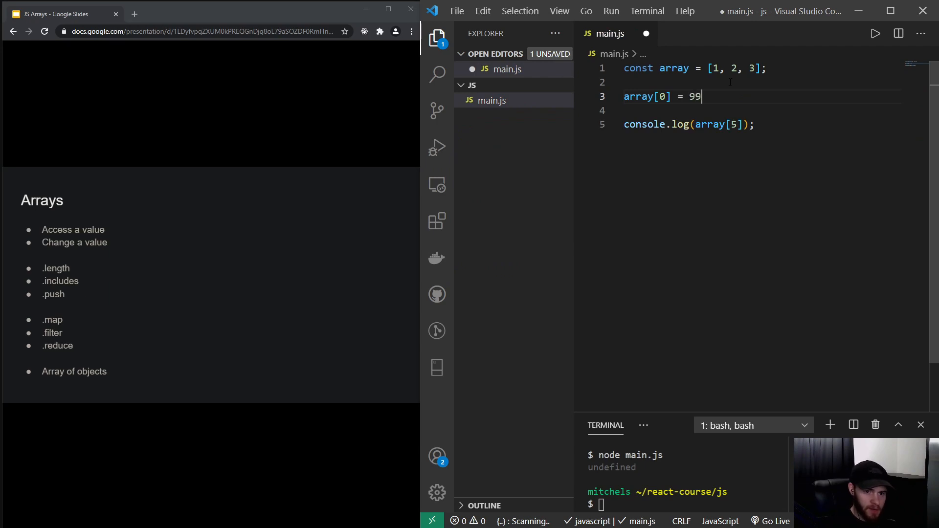
pyautogui.click(690, 124)
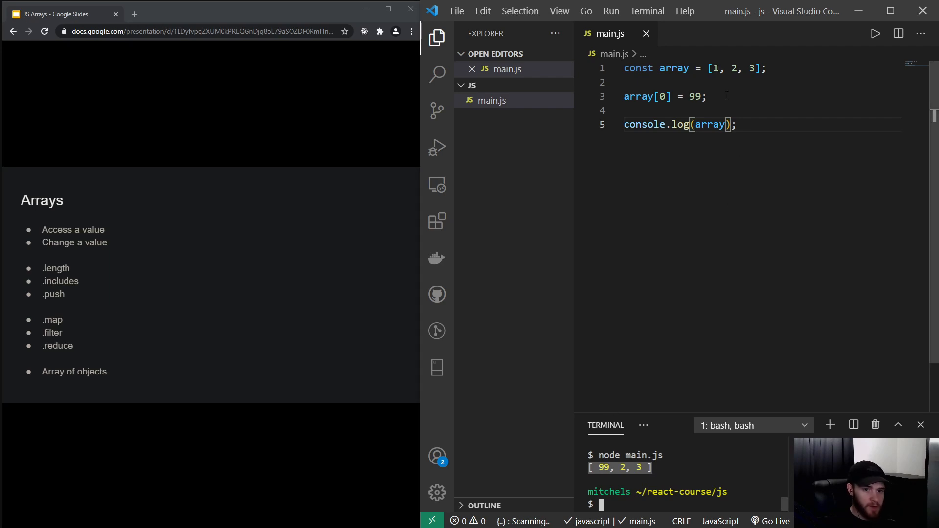
pyautogui.moveTo(160, 263)
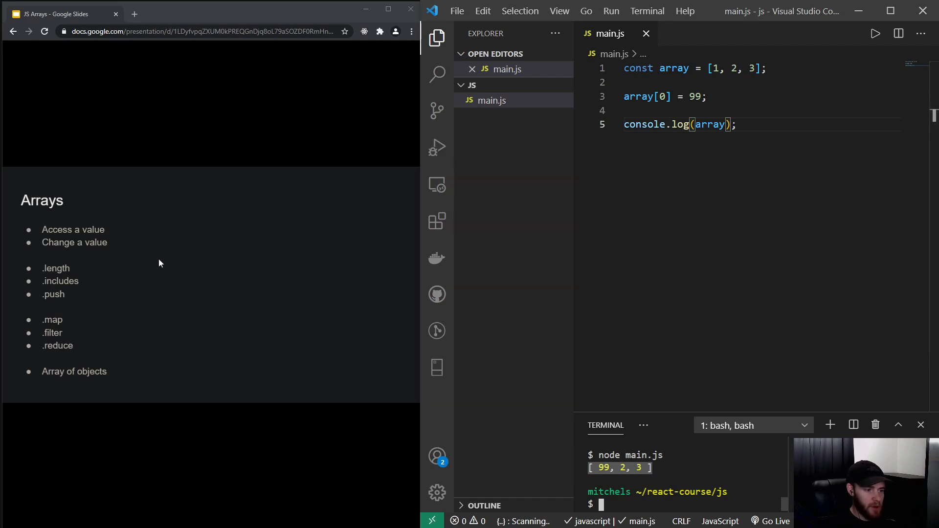
pyautogui.moveTo(74, 271)
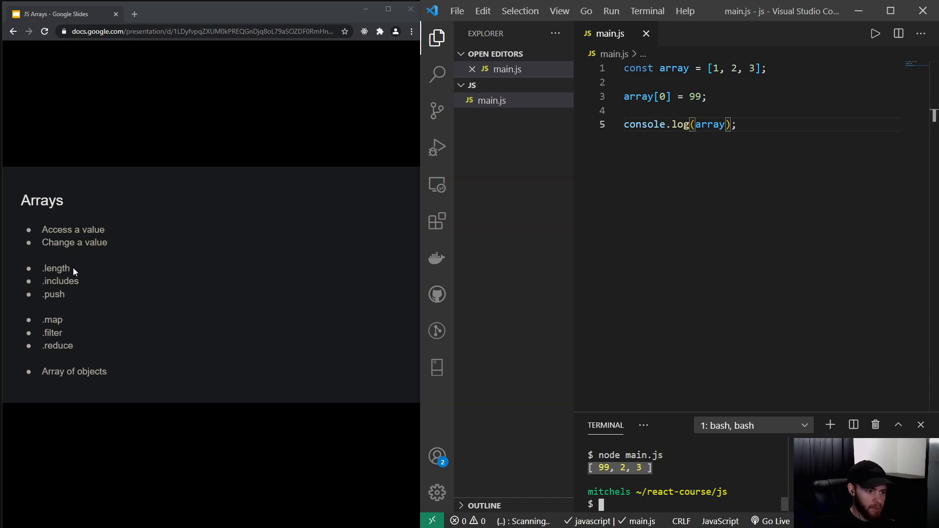
pyautogui.moveTo(139, 262)
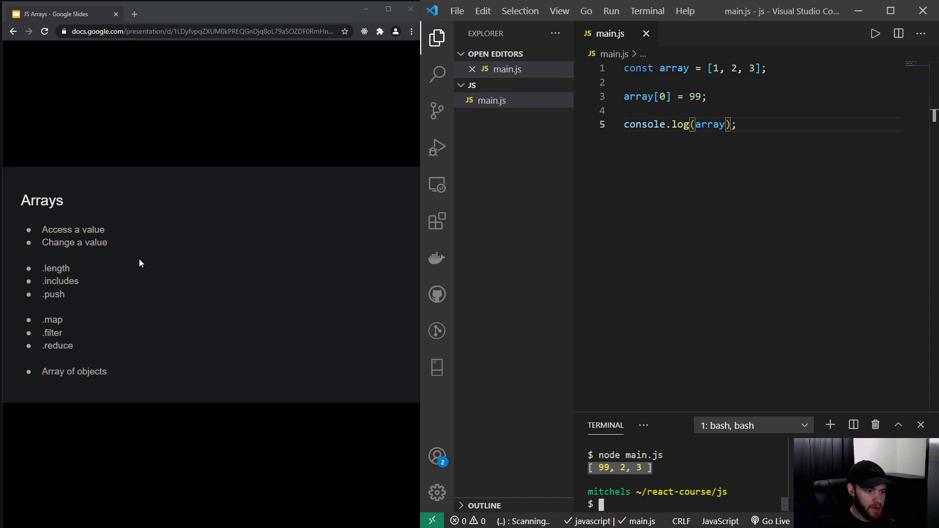
pyautogui.moveTo(148, 262)
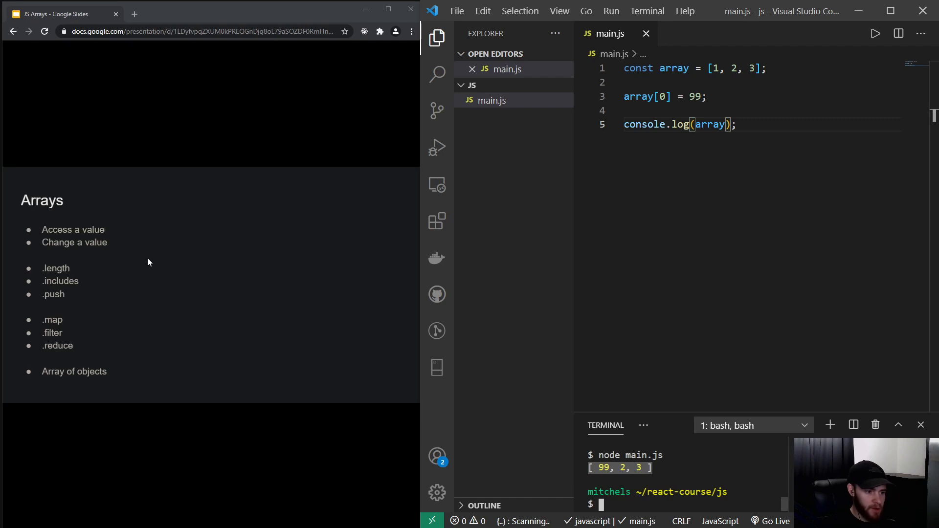
pyautogui.moveTo(38, 341)
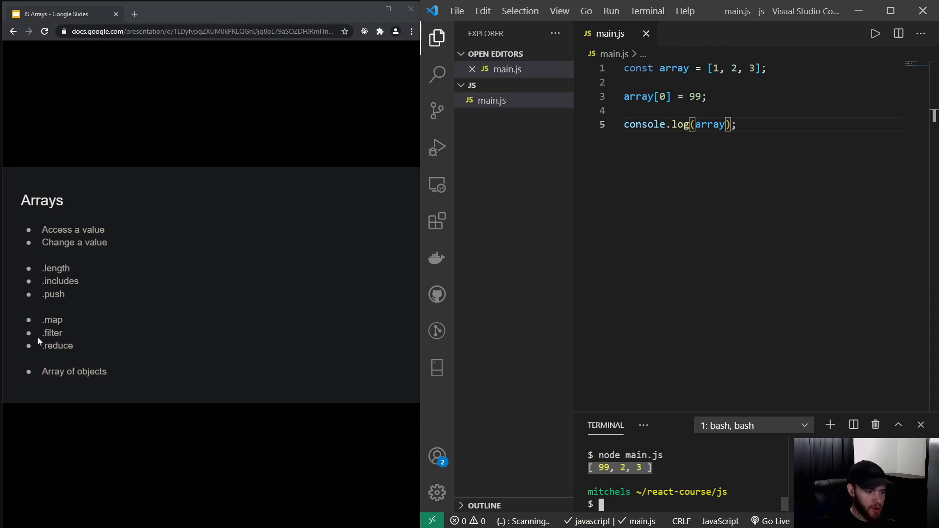
pyautogui.moveTo(154, 304)
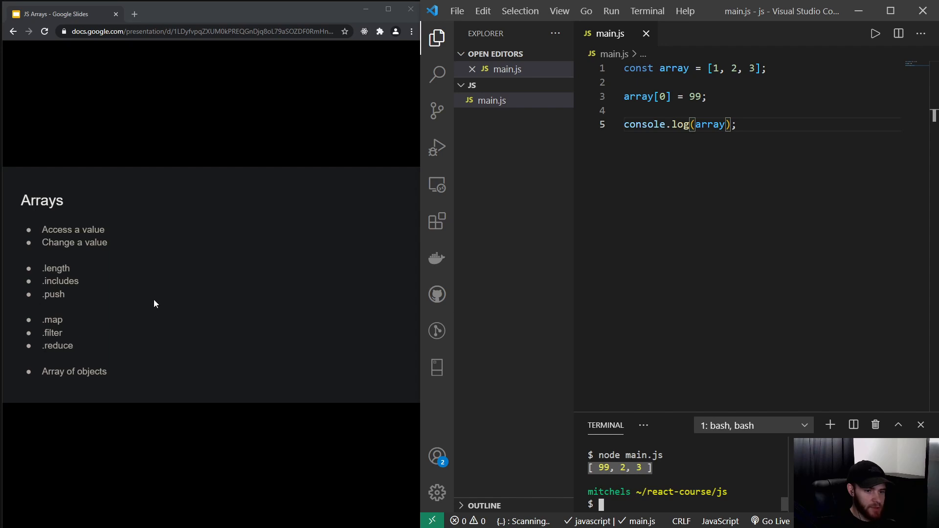
pyautogui.moveTo(227, 254)
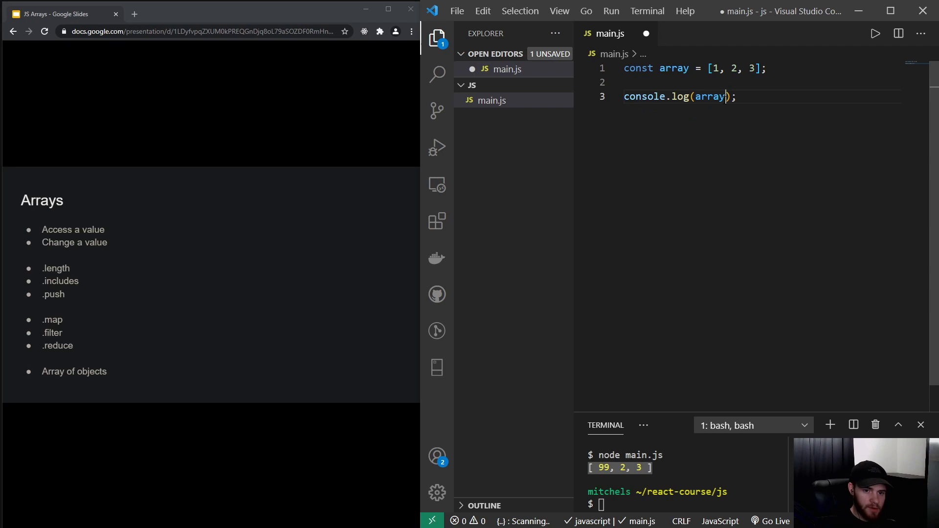
# Log array.length (3), then array.includes(5), which prints false
pyautogui.write('.lengt')
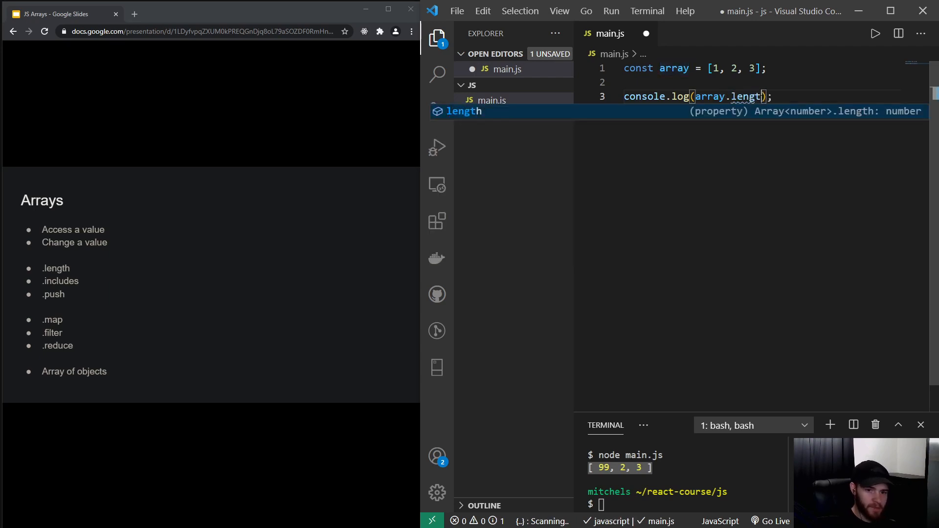
pyautogui.press('ctrl+s')
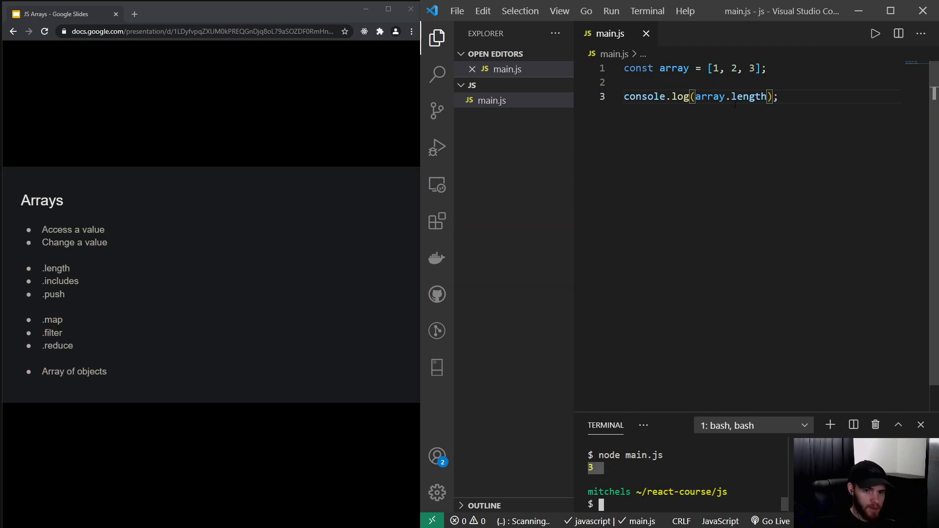
pyautogui.write('includes')
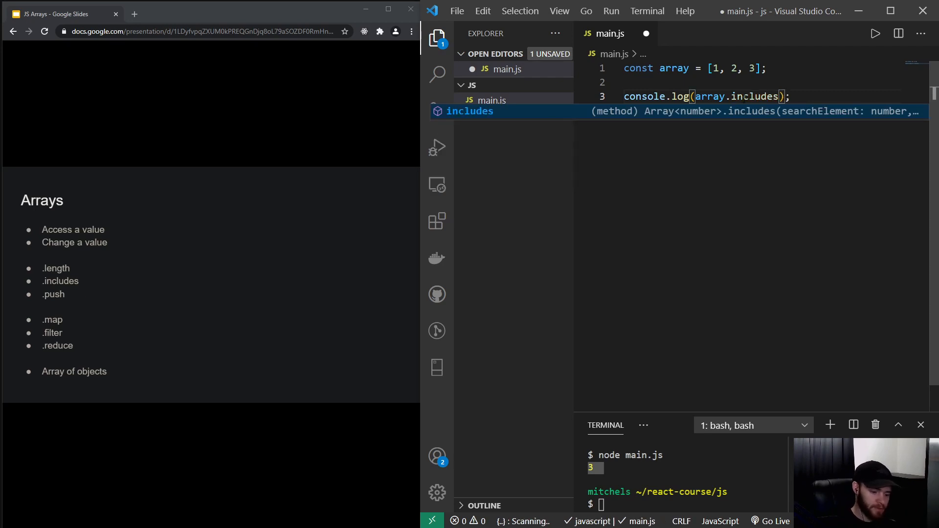
pyautogui.write('(')
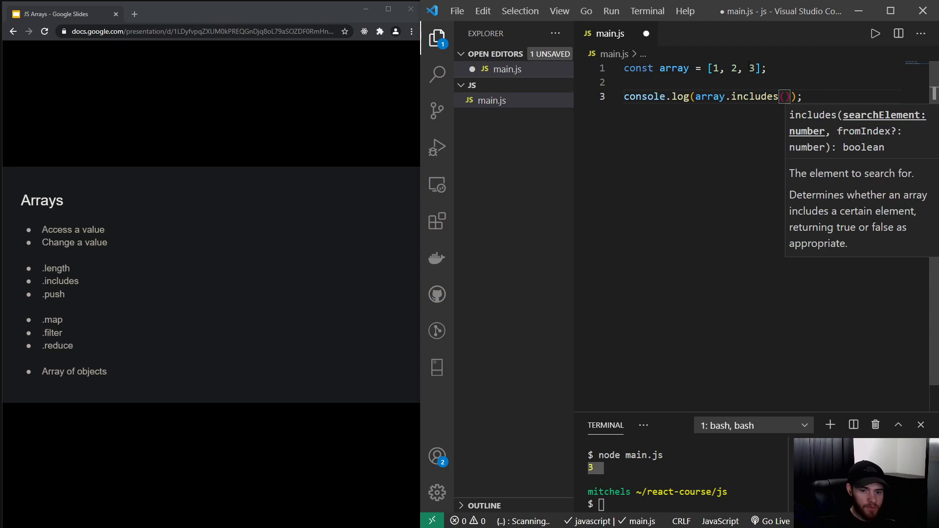
pyautogui.write('5')
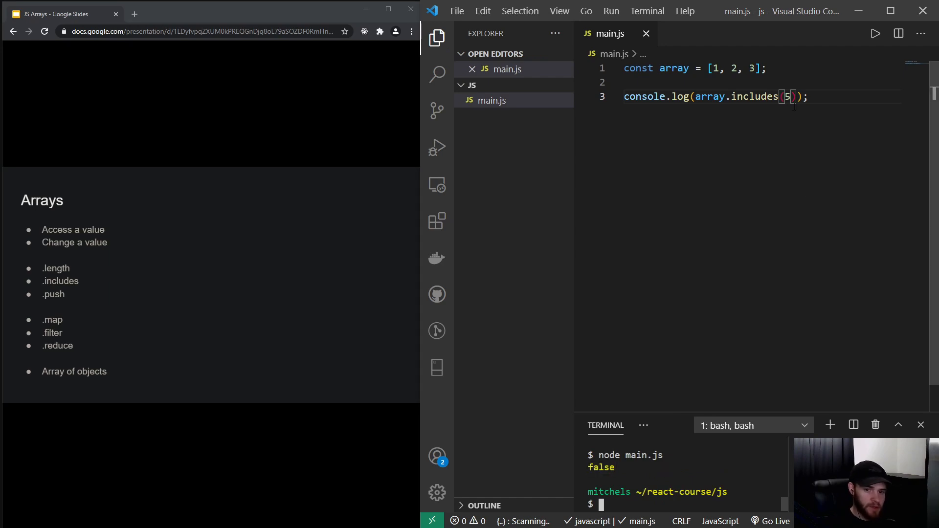
# Change the check to array.includes(1) and rerun, printing true
pyautogui.press('Backspace')
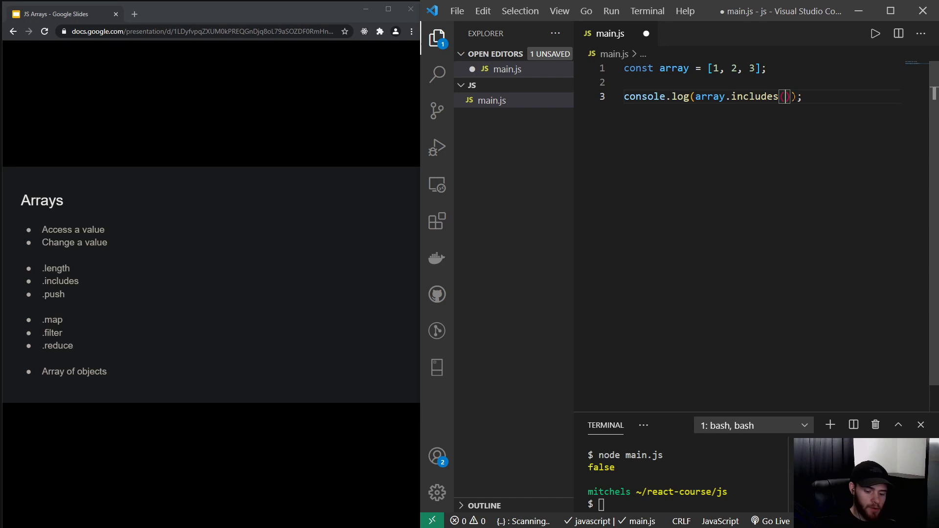
pyautogui.write('1')
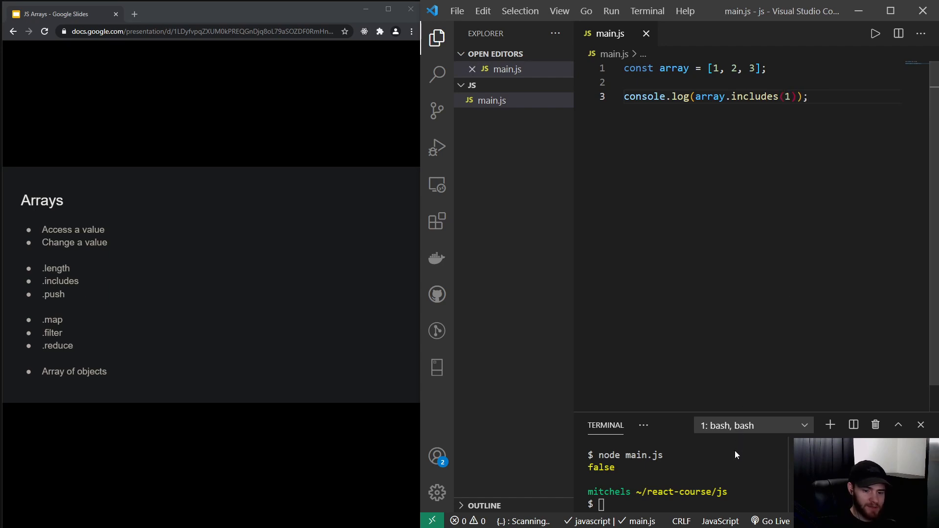
pyautogui.press('Return')
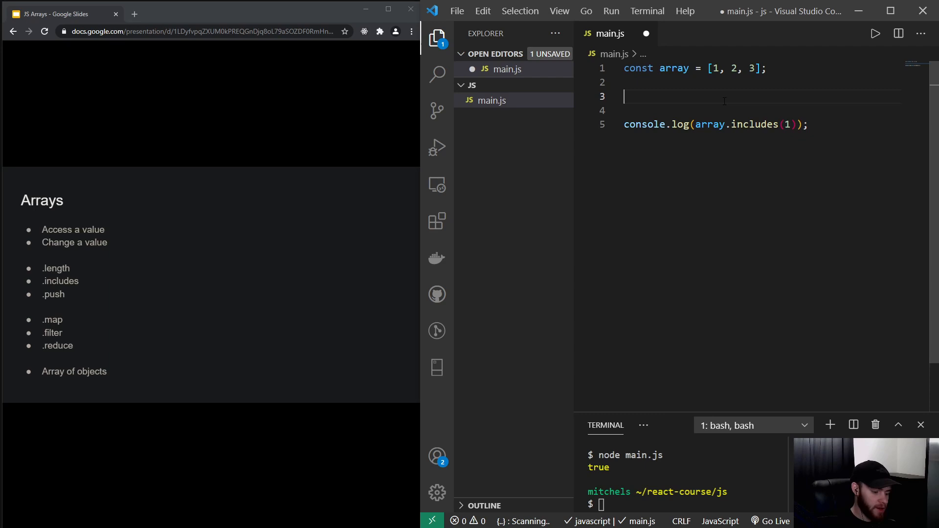
# Push 50 onto the array and run node main.js, printing [ 1, 2, 3, 50 ]
pyautogui.write('array.push(')
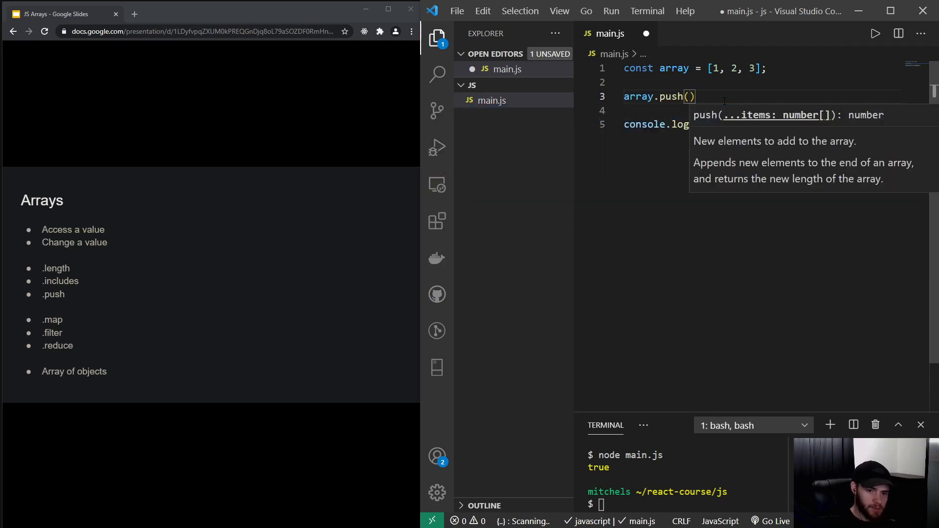
pyautogui.write('50')
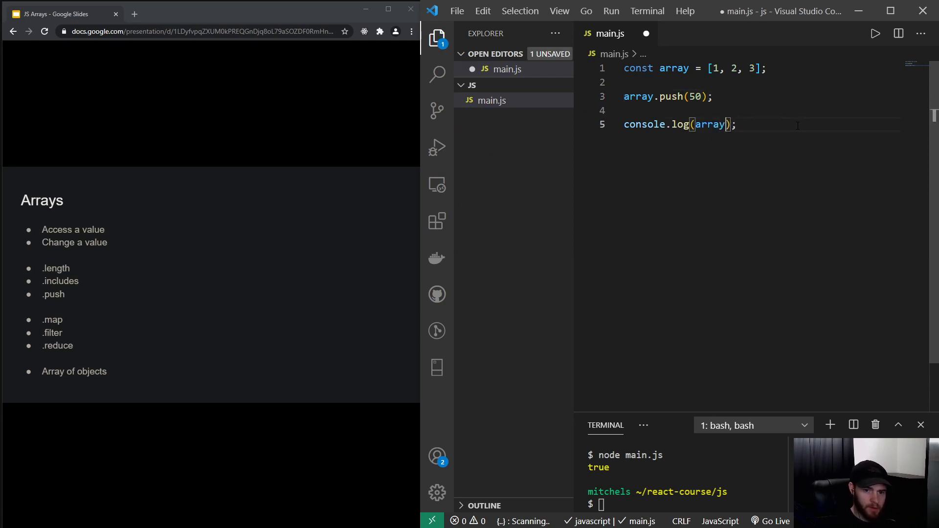
pyautogui.write('node main.js')
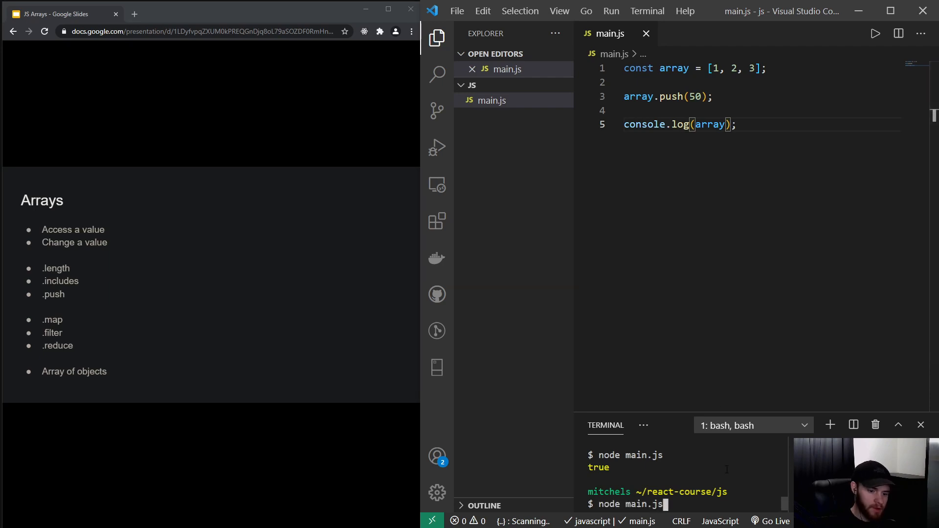
pyautogui.press('Return')
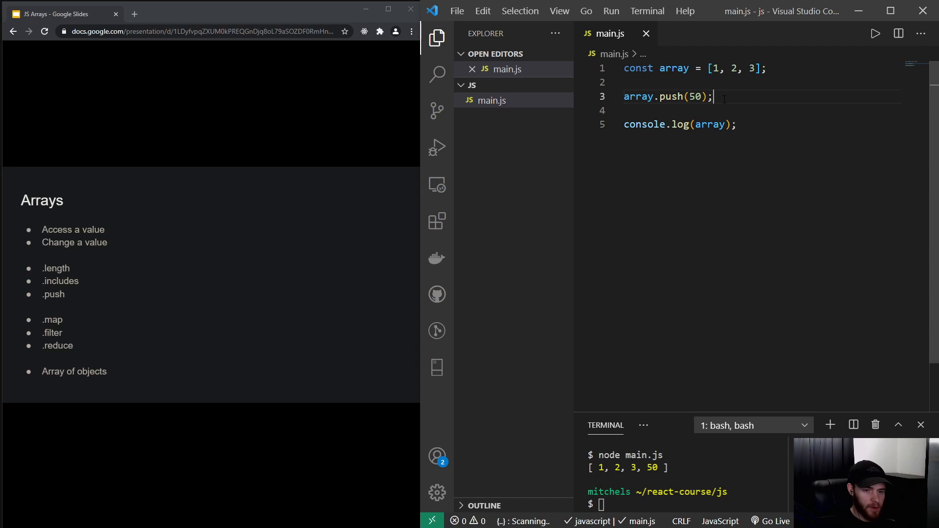
pyautogui.moveTo(672, 97)
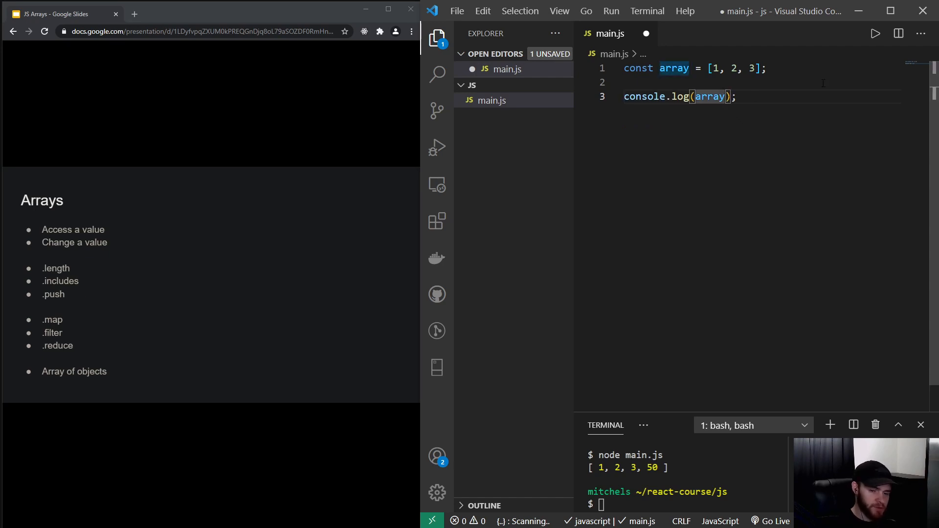
# Log array.map(number => number + 1), printing [ 2, 3, 4 ]
pyautogui.write('.map(')
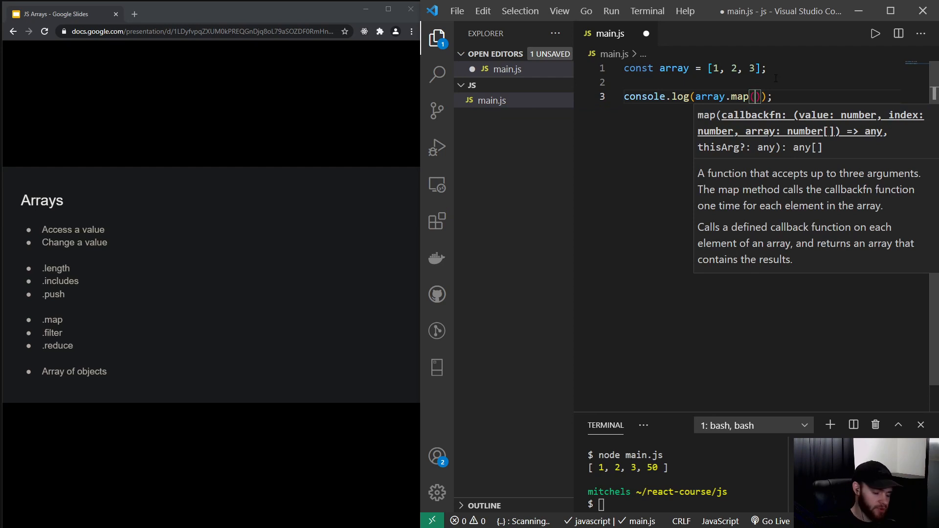
pyautogui.write('number =>')
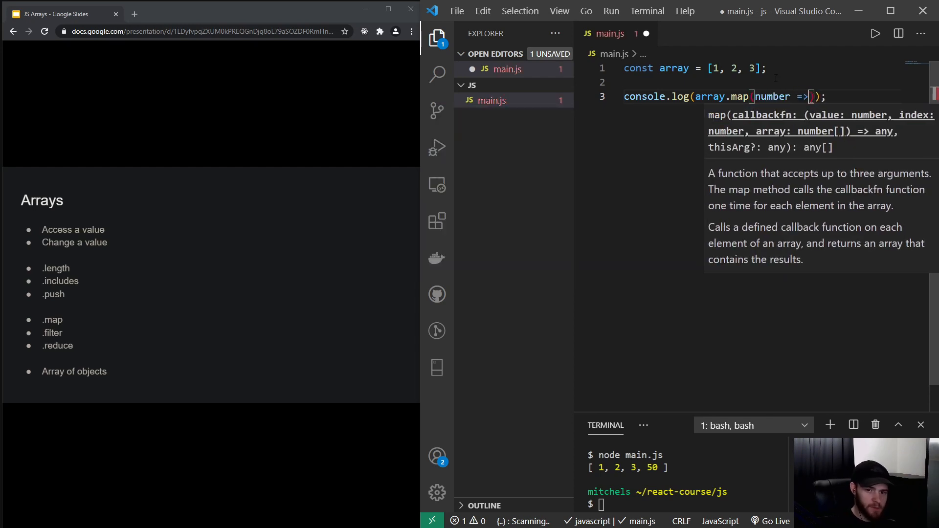
pyautogui.write('number + 1')
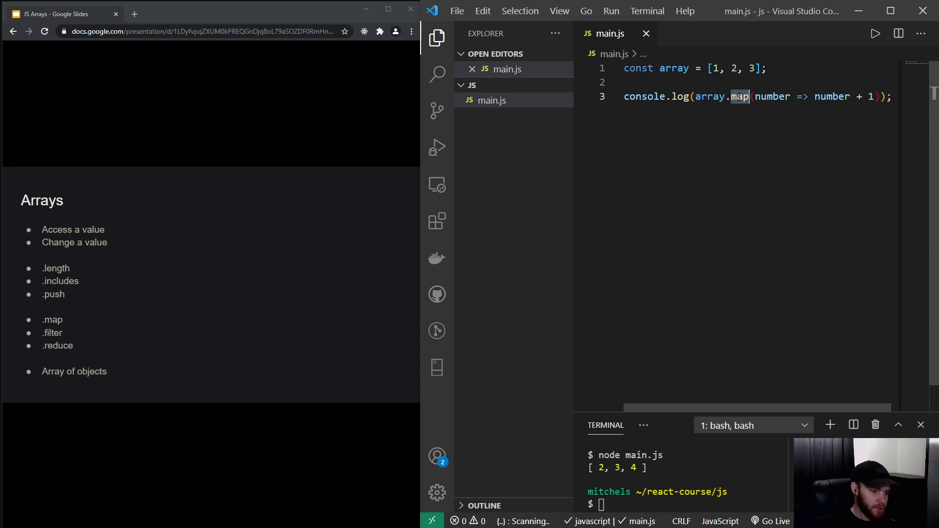
pyautogui.write('filter')
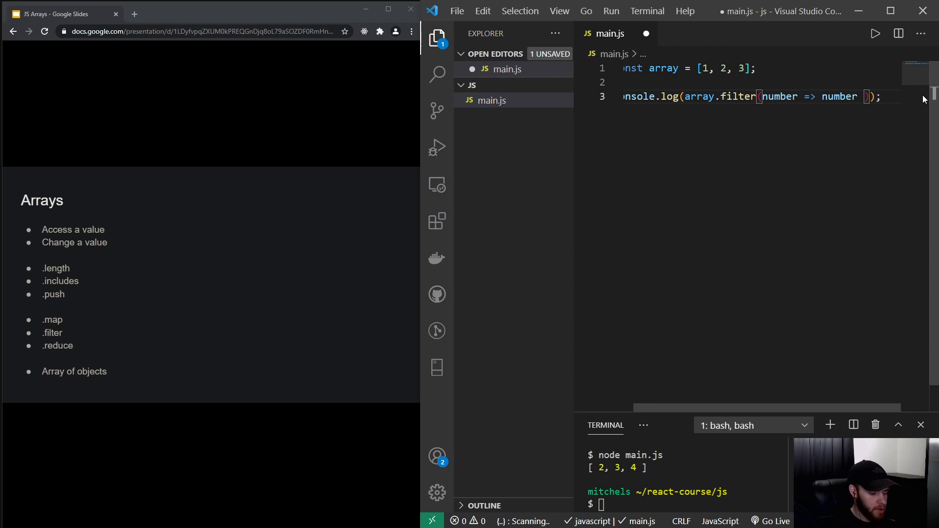
# Filter out 2 using number => number !== 2, printing [ 1, 3 ]
pyautogui.write('~=')
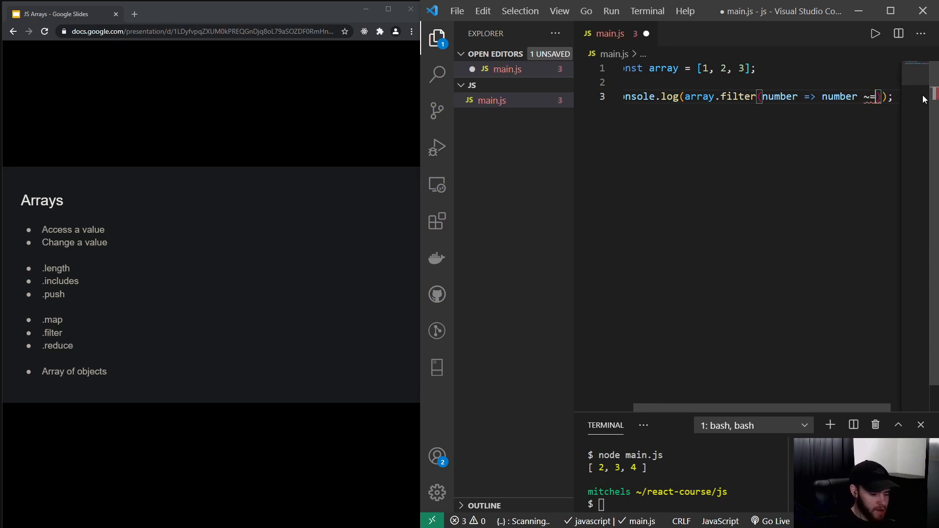
pyautogui.write('!==')
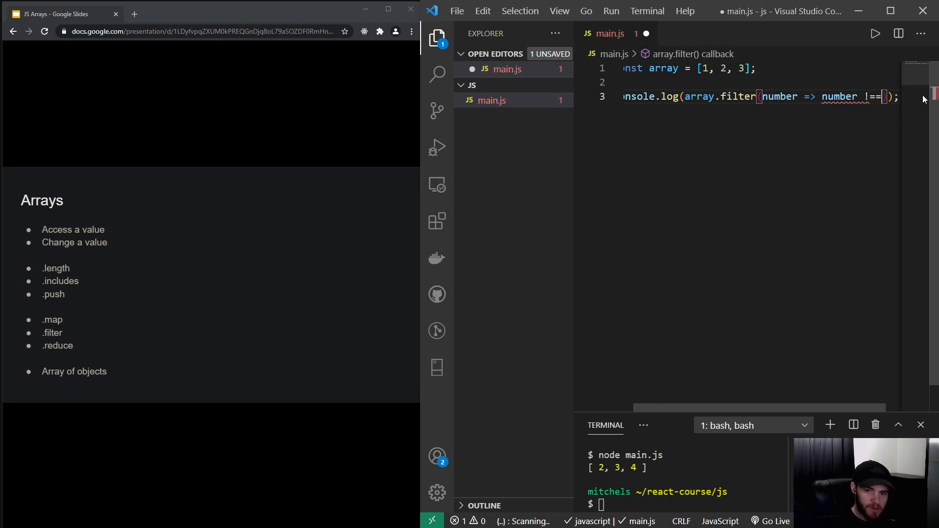
pyautogui.press('Backspace')
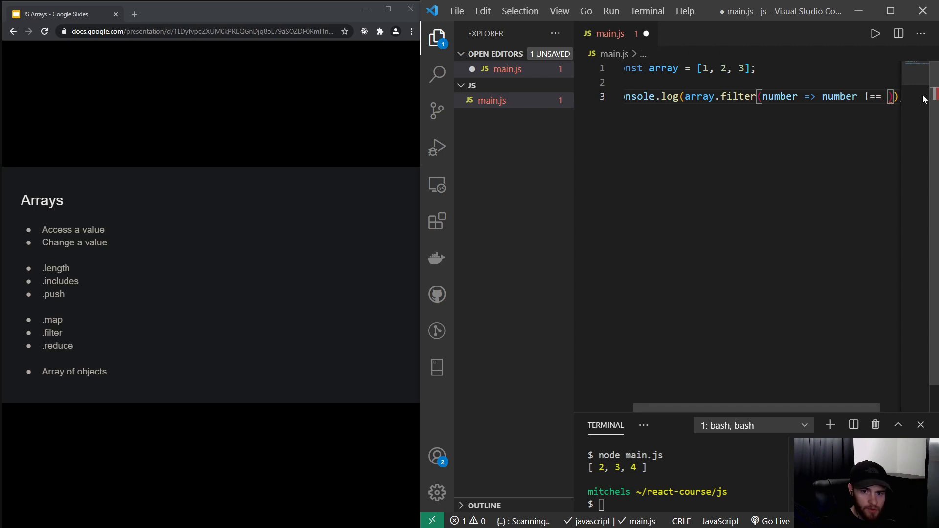
pyautogui.write('2')
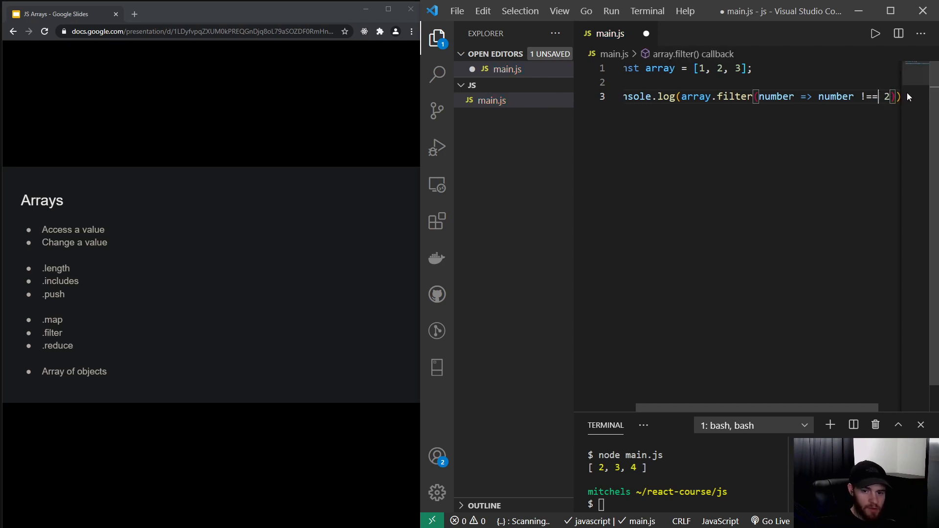
pyautogui.write('===')
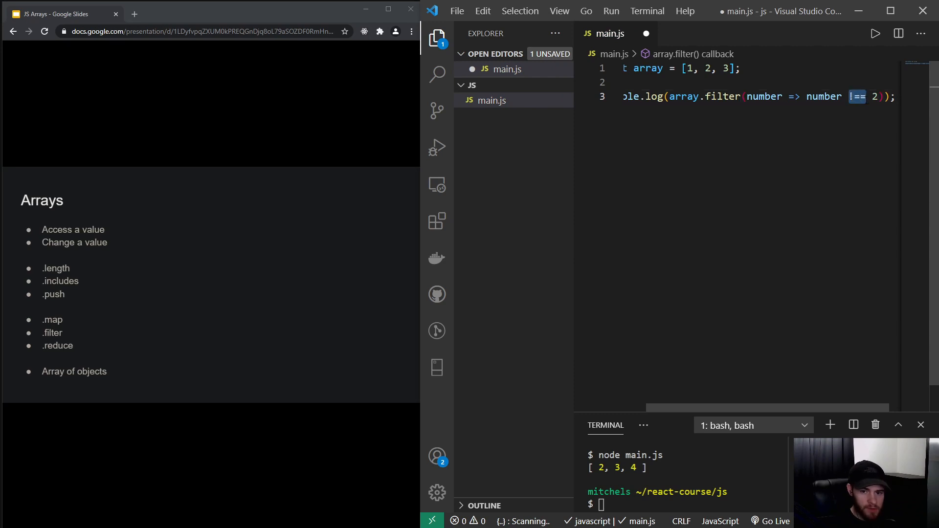
pyautogui.moveTo(761, 96)
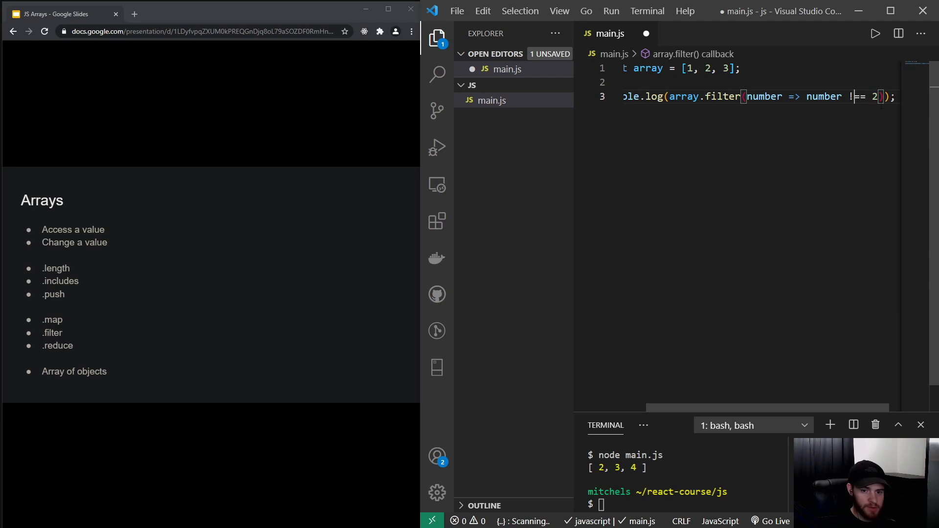
pyautogui.hscroll(-3)
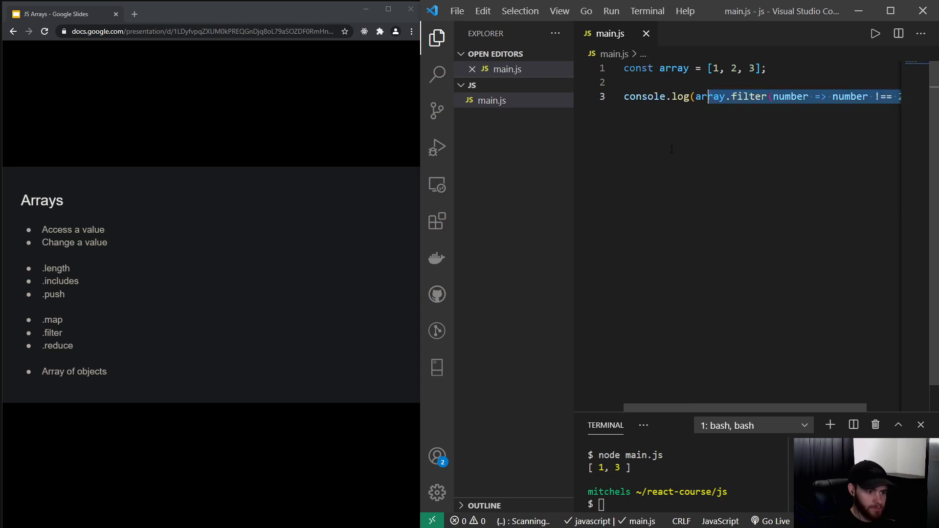
pyautogui.doubleClick(750, 97)
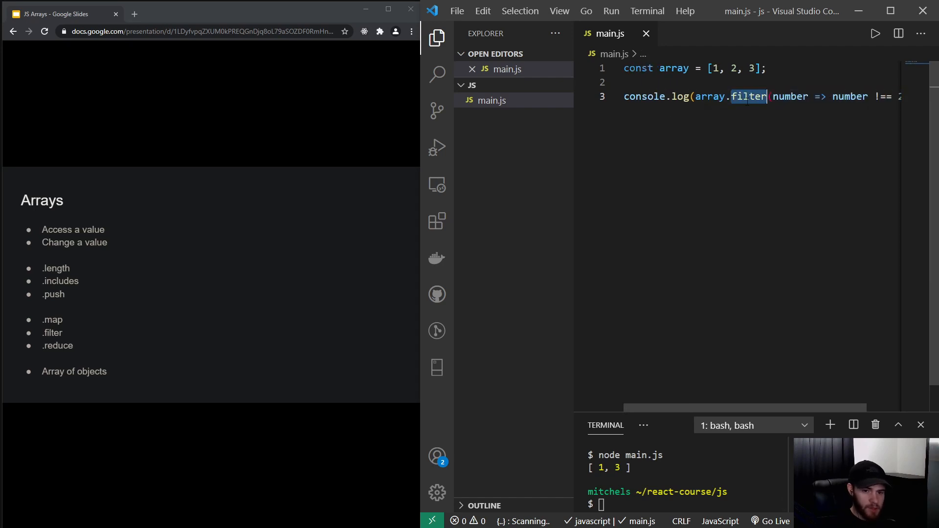
# Replace filter with reduce((accumulator, currentValue) => accumulator + currentValue)
pyautogui.write('reduce());')
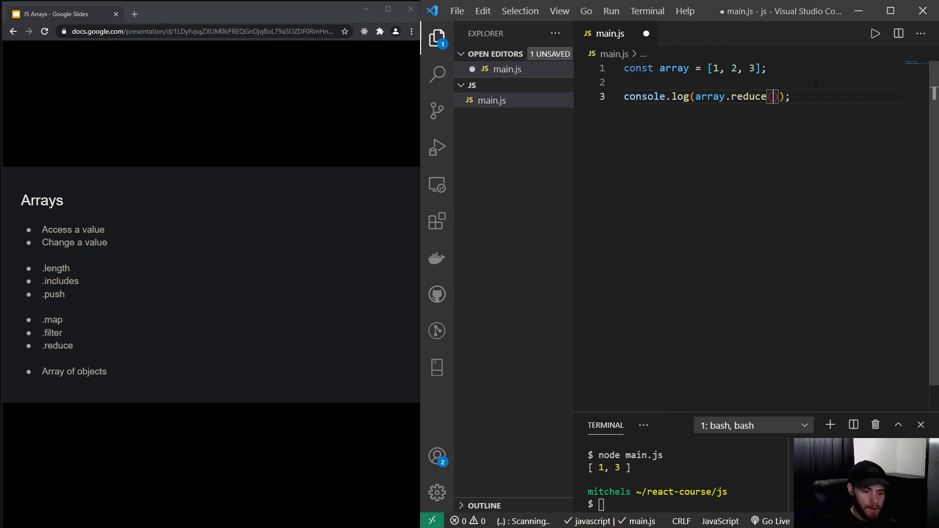
pyautogui.write('(')
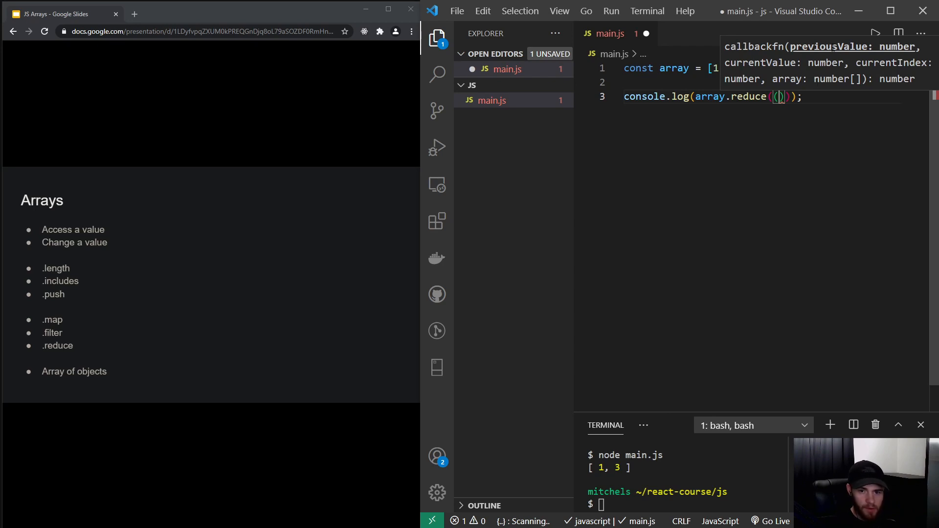
pyautogui.write('accumulator,')
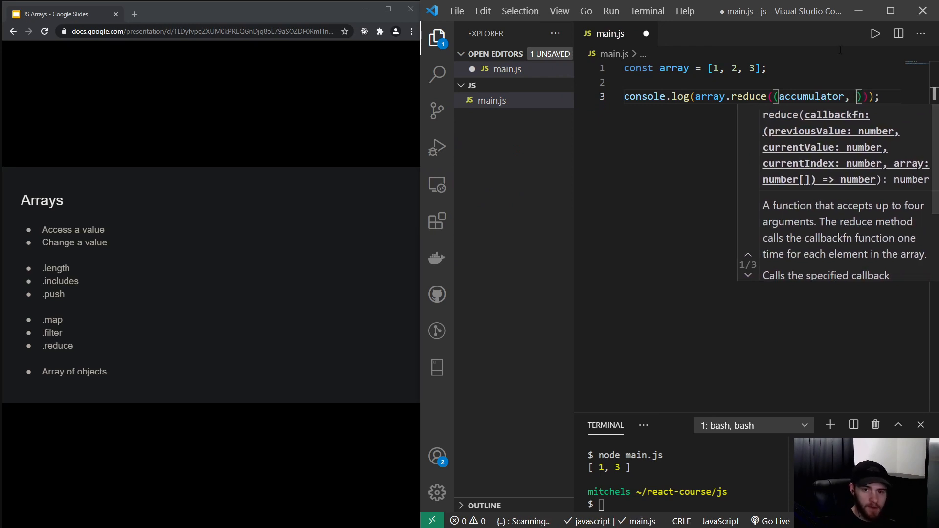
pyautogui.write('currentValue) => accumulator')
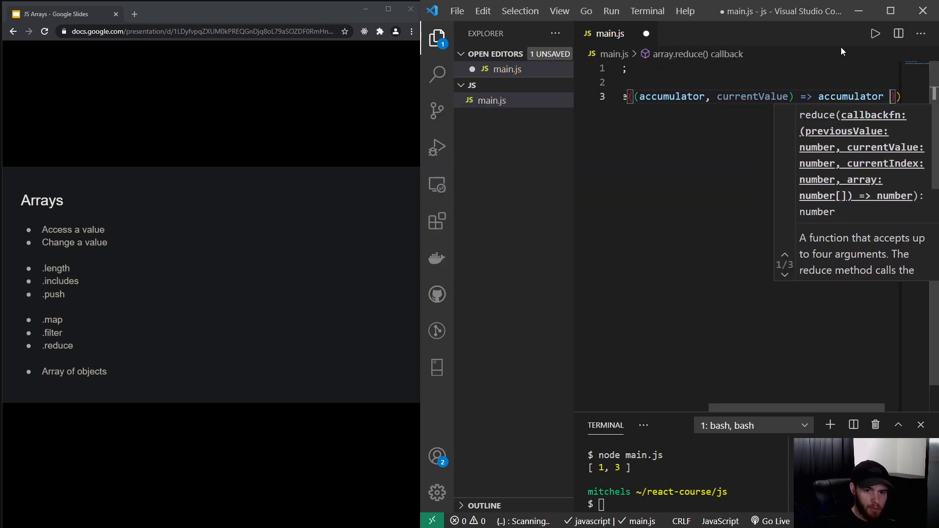
pyautogui.write('+ current')
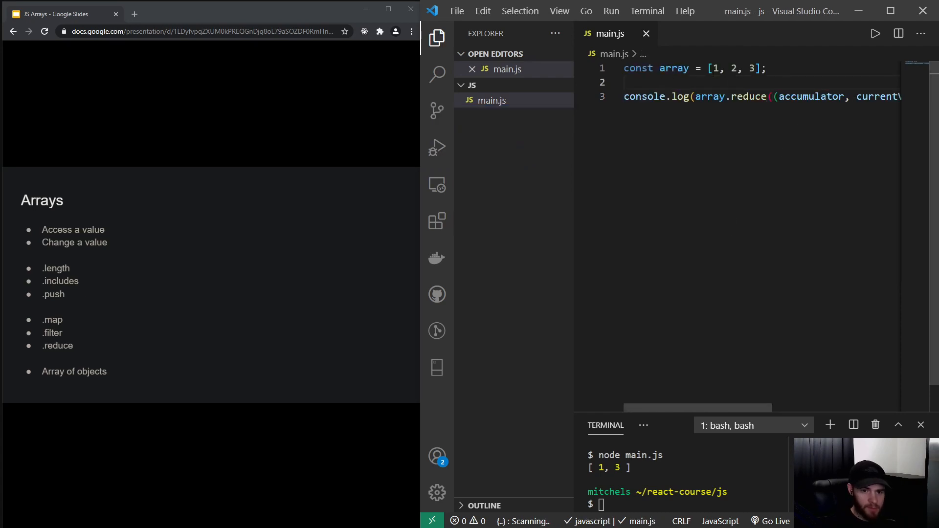
# Run the reduce over [1, 2, 3] so the terminal prints the total 6
pyautogui.doubleClick(732, 68)
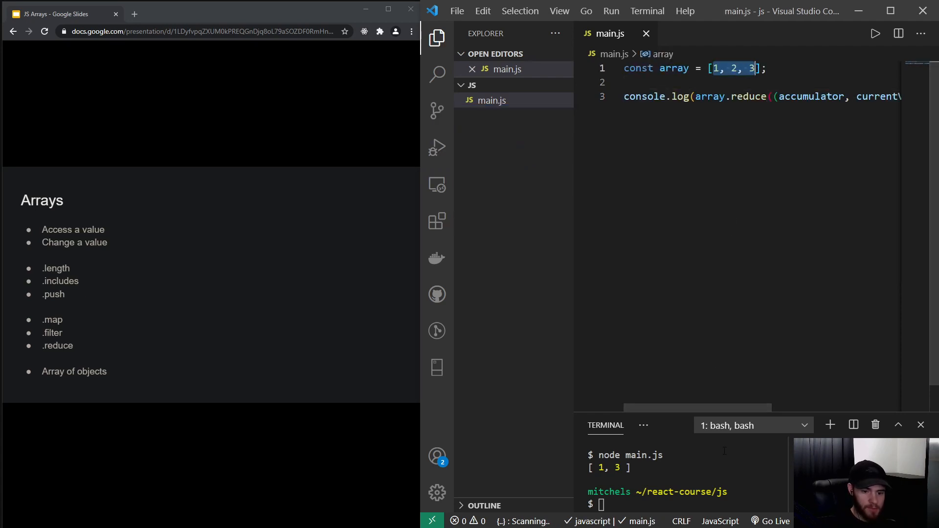
pyautogui.press('Return')
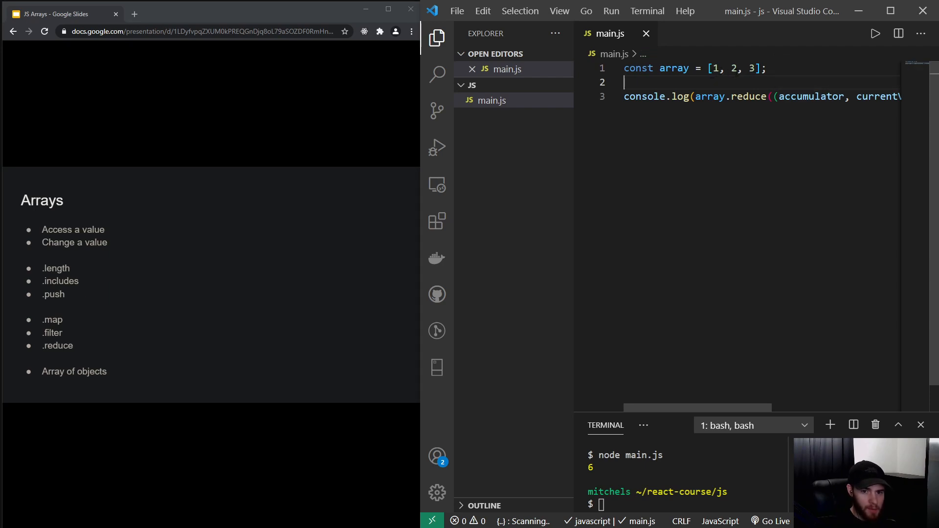
pyautogui.doubleClick(811, 96)
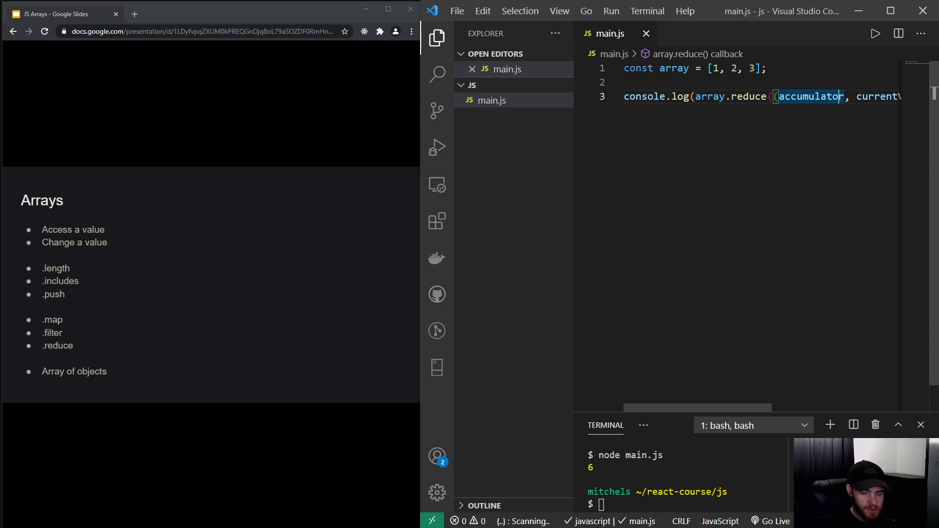
pyautogui.scroll(-3)
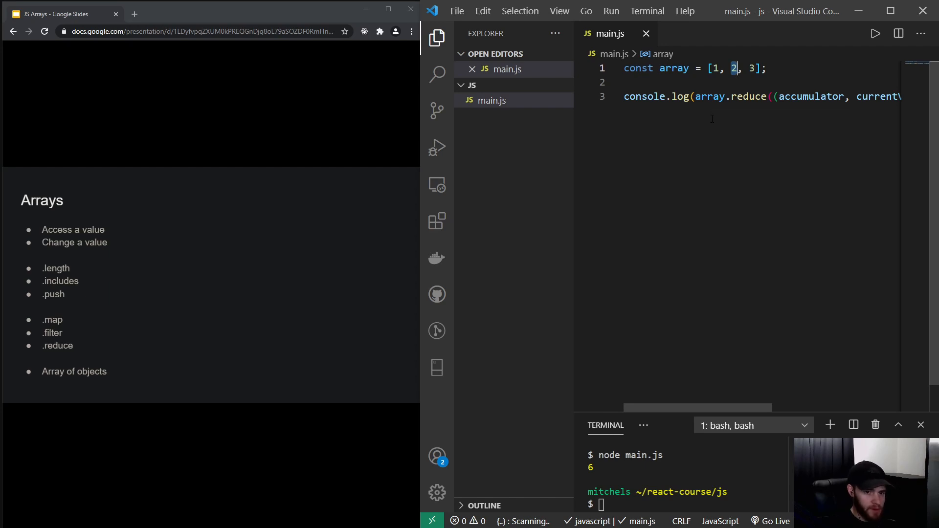
pyautogui.moveTo(737, 85)
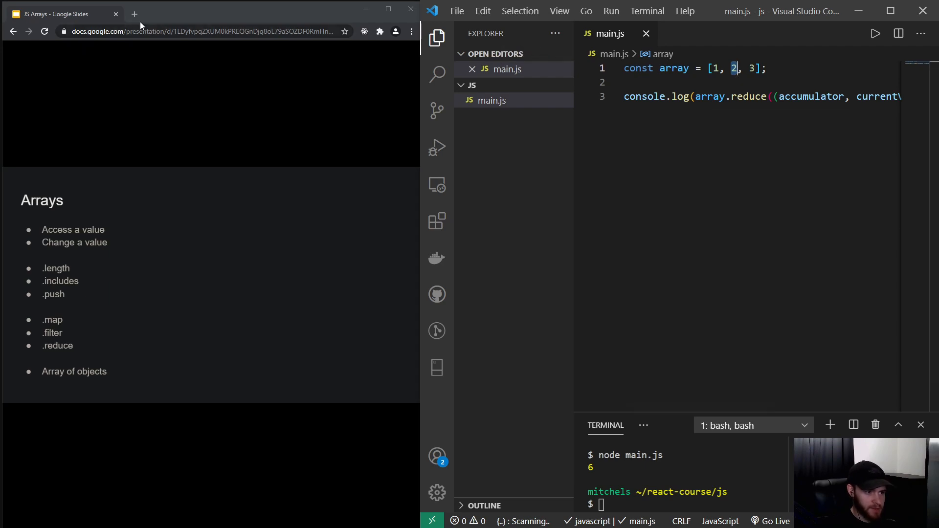
# In a new Chrome tab, try twitter.com/bredan, then search Google for twitter brendan eich
pyautogui.click(134, 14)
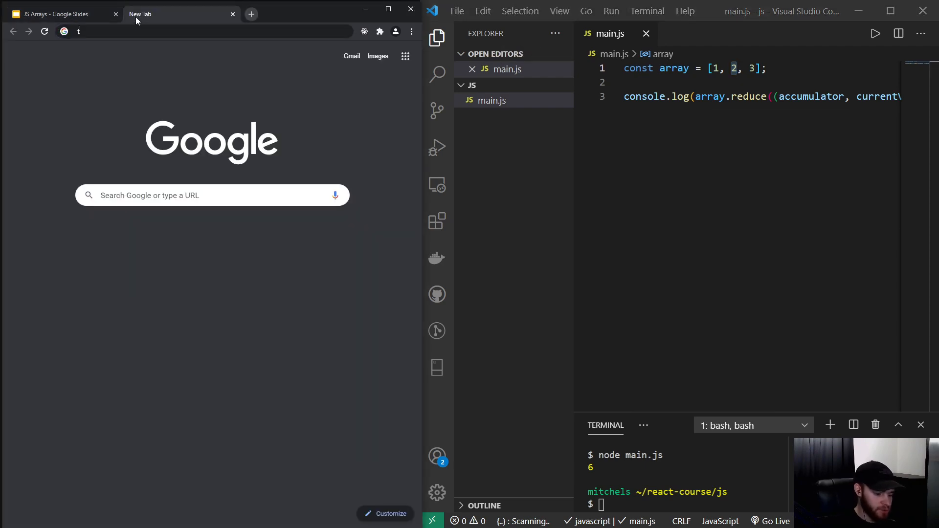
pyautogui.write('twitter.com')
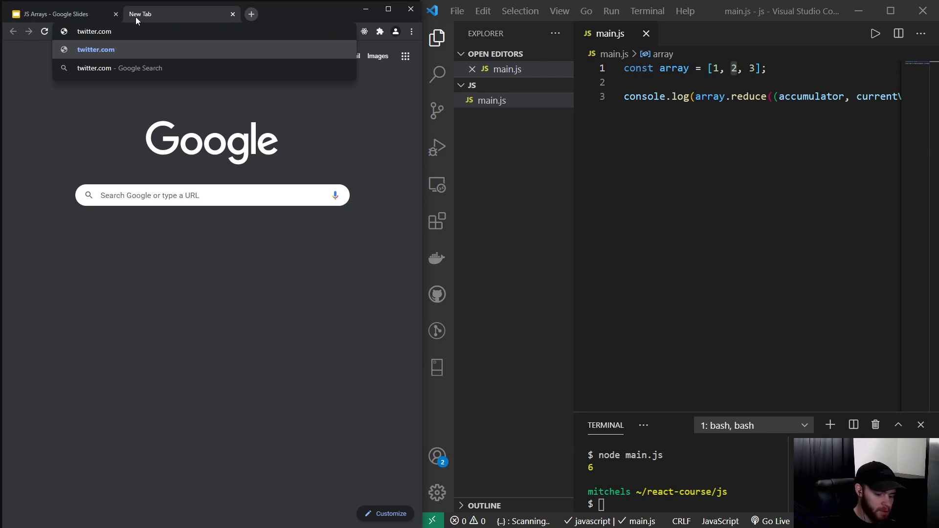
pyautogui.write('/bredaneich')
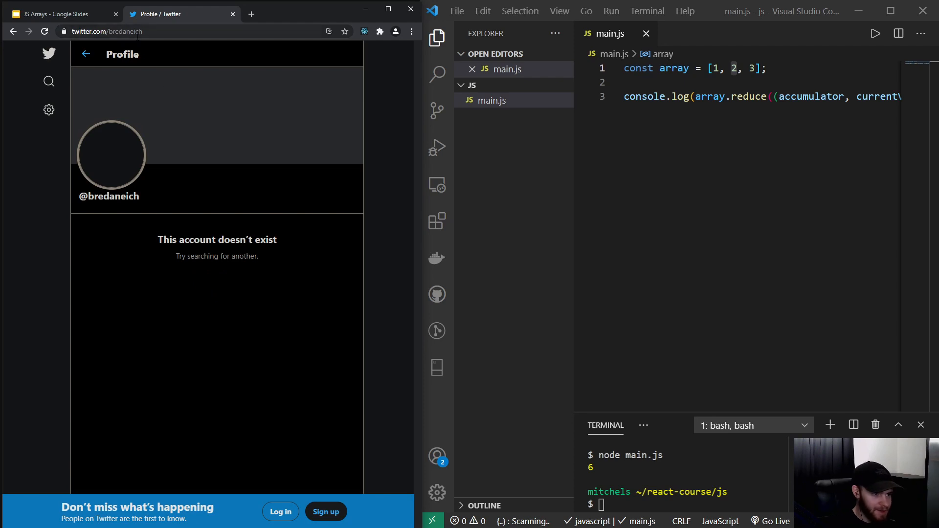
pyautogui.click(114, 32)
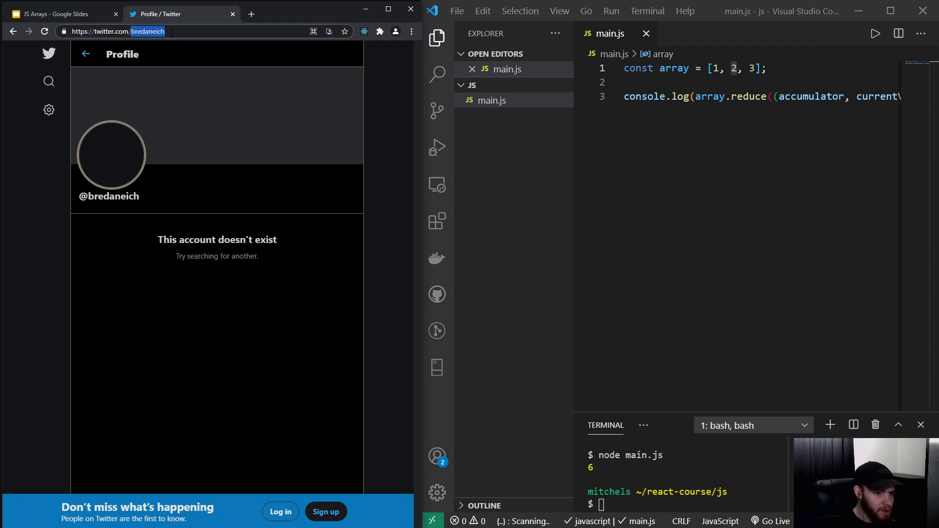
pyautogui.press('Backspace')
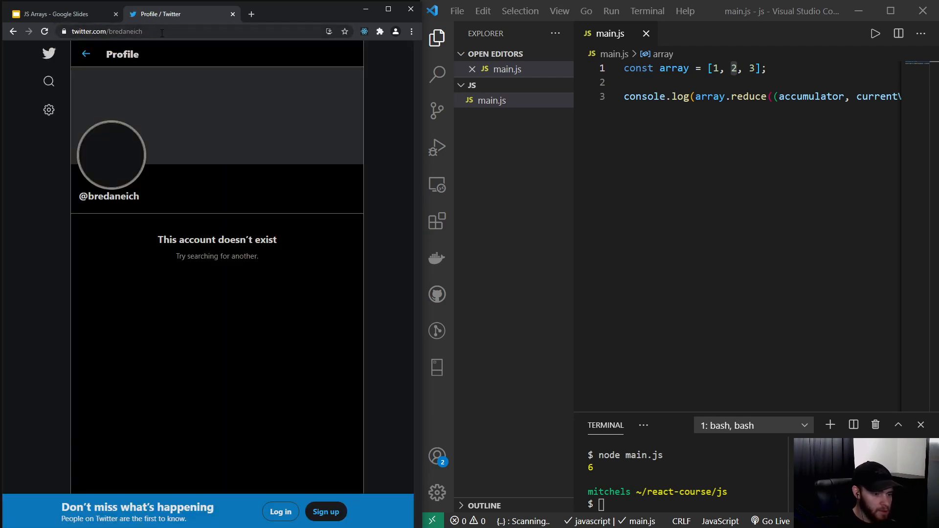
pyautogui.click(114, 32)
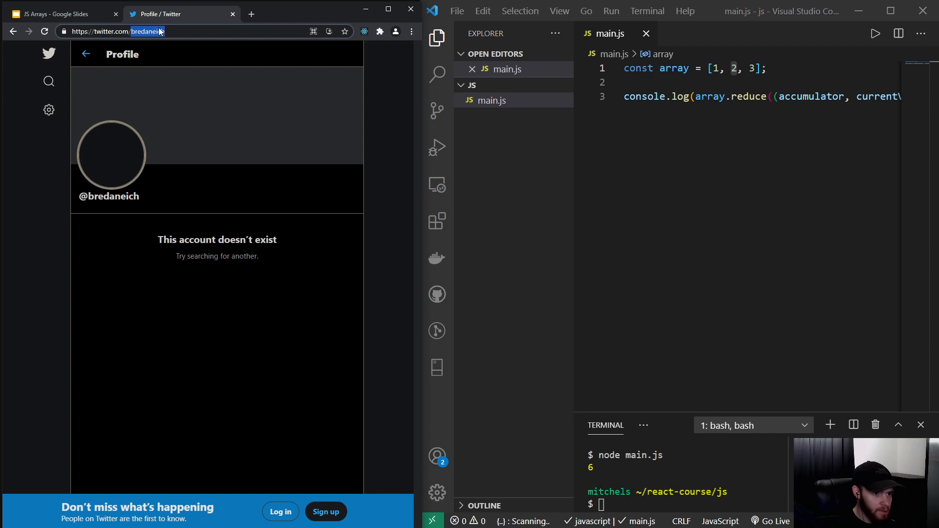
pyautogui.write('twitter+brendan+eich&aqs=chro')
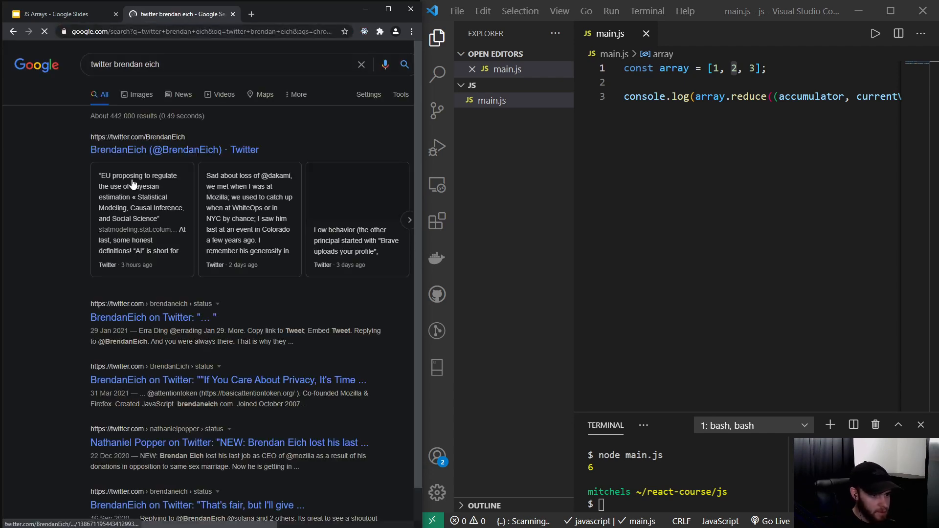
# Open Brendan Eich's Twitter profile, scroll to his tweets, and begin a tweet array in main.js
pyautogui.click(156, 149)
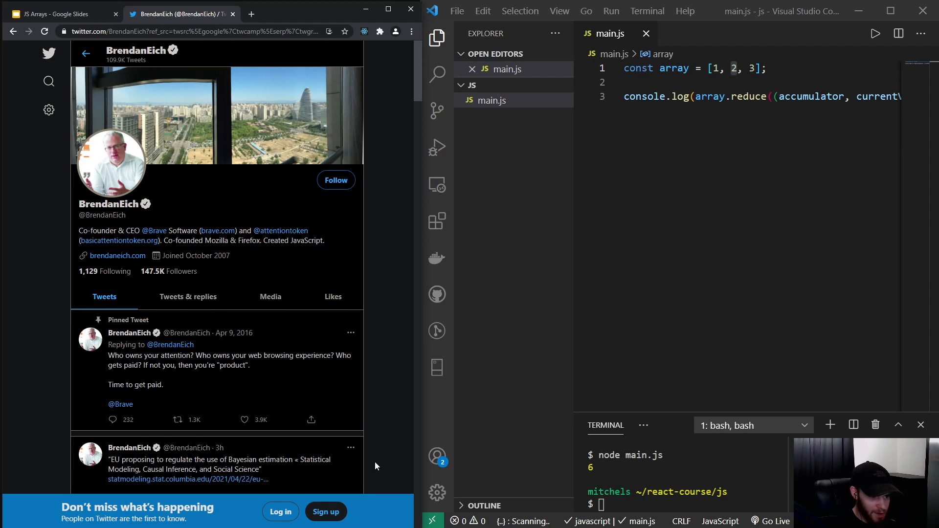
pyautogui.moveTo(389, 384)
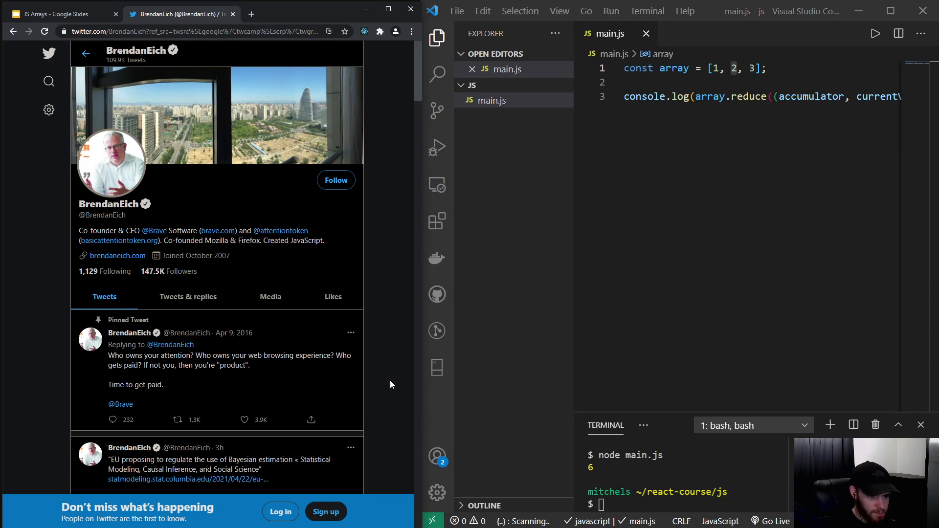
pyautogui.moveTo(381, 279)
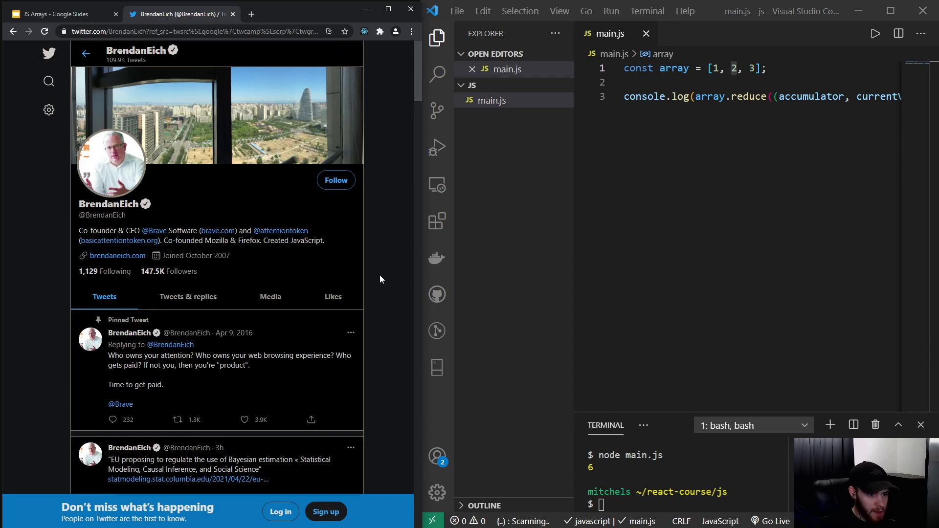
pyautogui.scroll(-3)
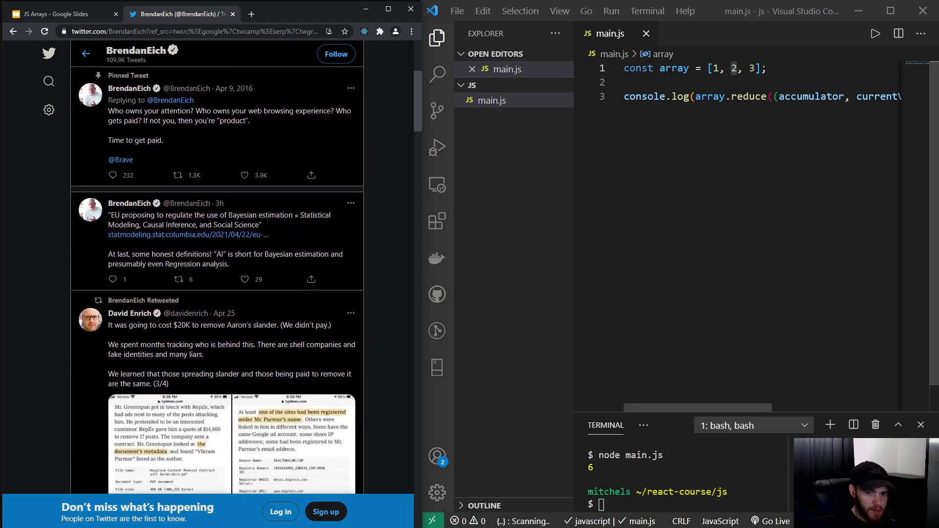
pyautogui.write('tweet = [')
pyautogui.write('{}')
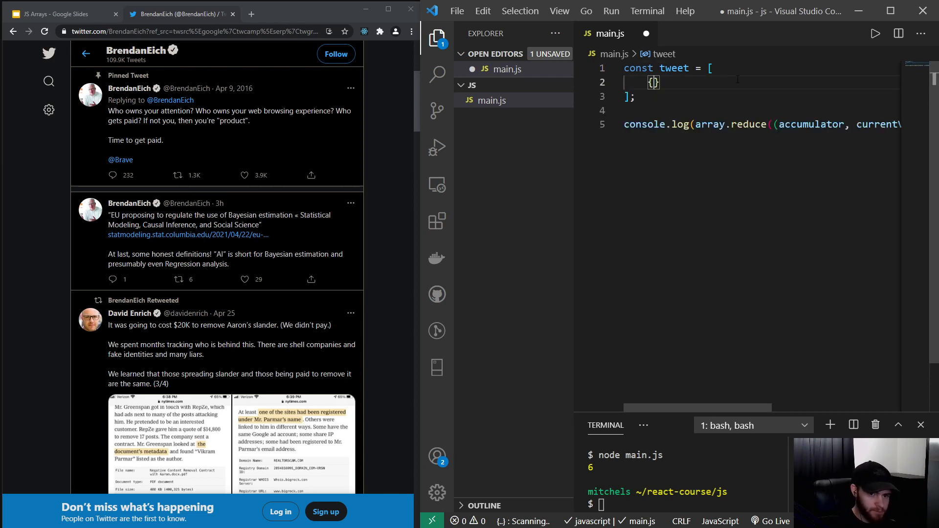
# Fill the first tweet object with date 'april', text 'lorem ipsum 1' and likes 232
pyautogui.press('Enter')
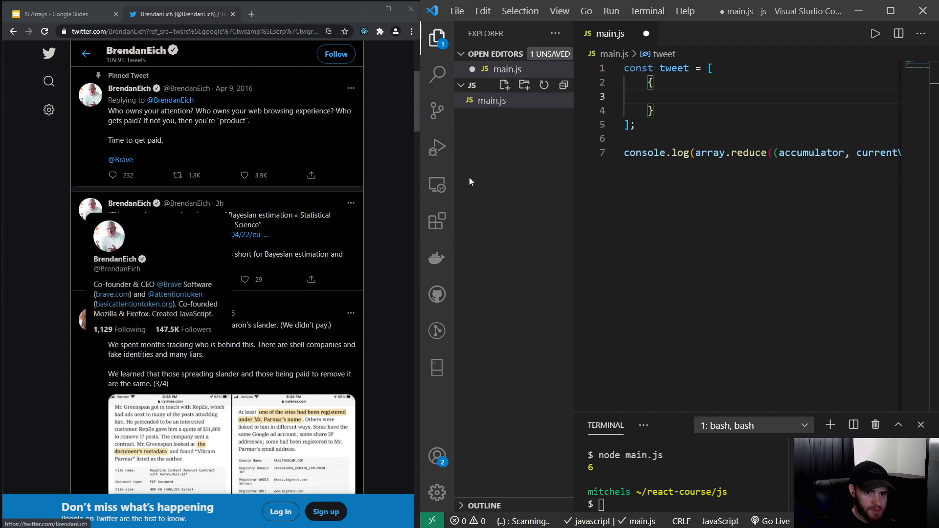
pyautogui.write('date:')
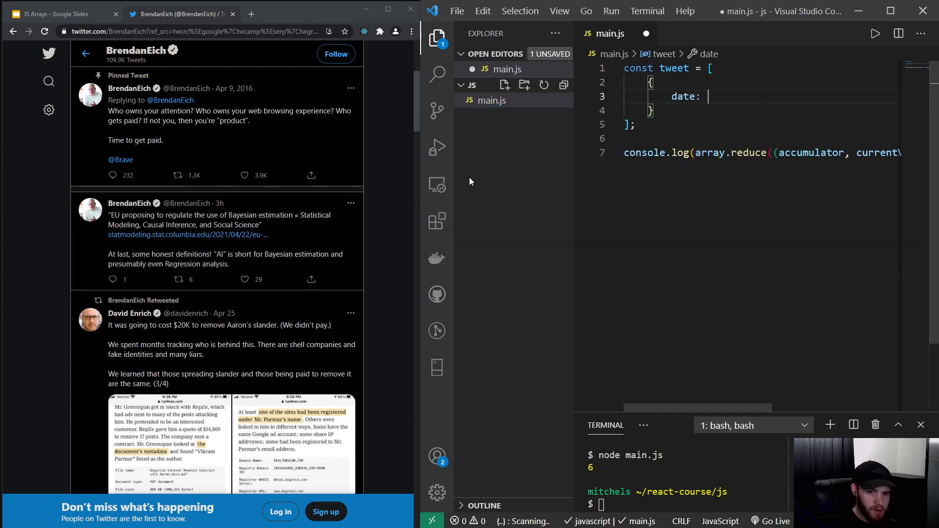
pyautogui.write("'")
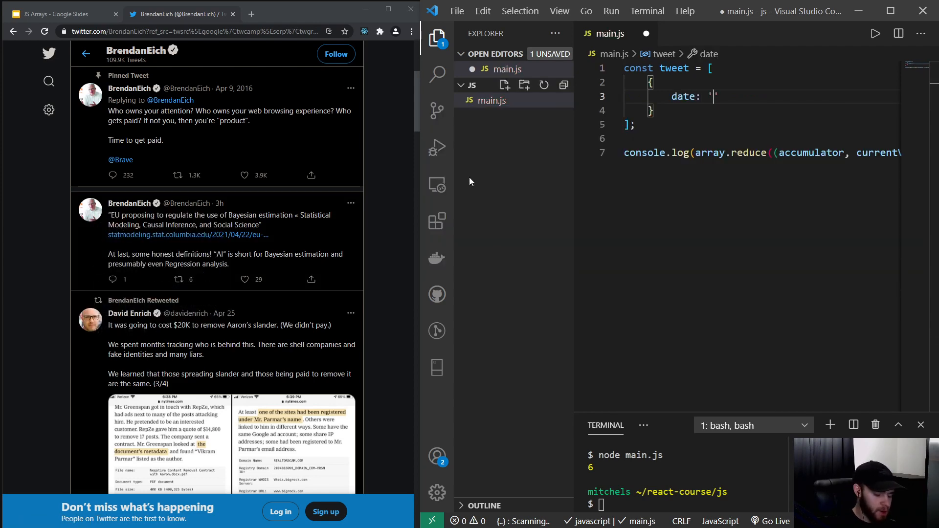
pyautogui.write('april')
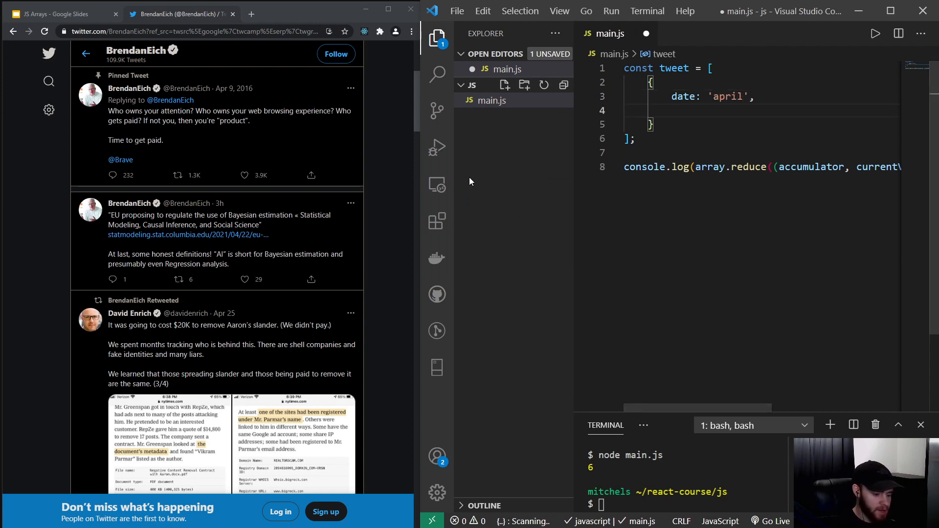
pyautogui.write('text')
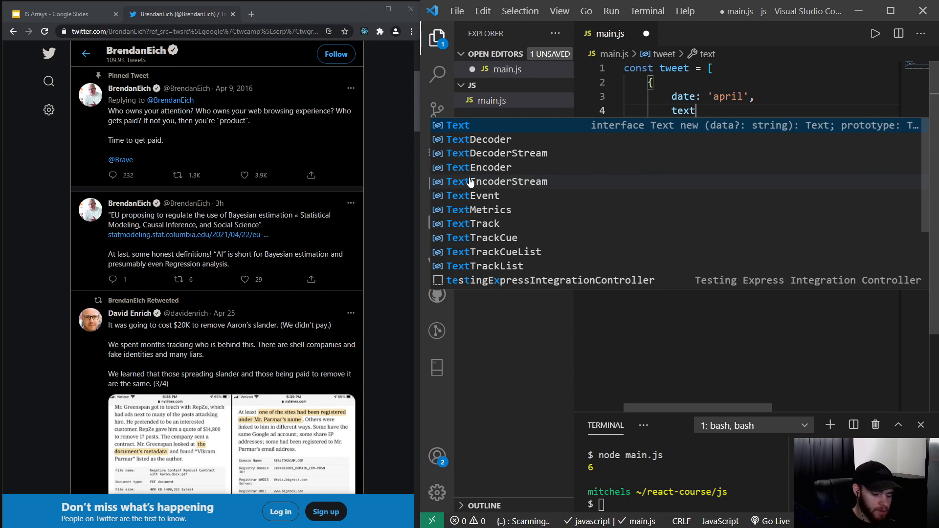
pyautogui.write(": 'lorem i'")
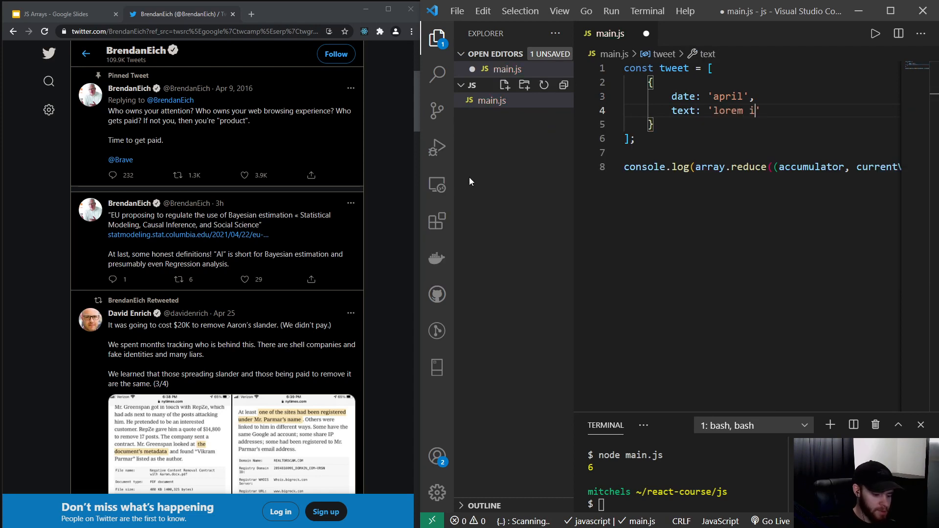
pyautogui.write('psum 1')
pyautogui.write('likes:')
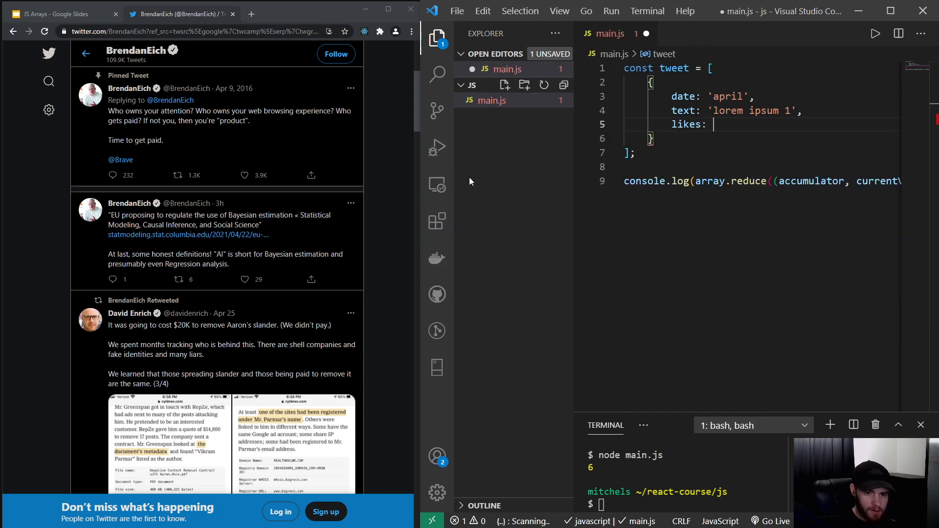
pyautogui.write('232')
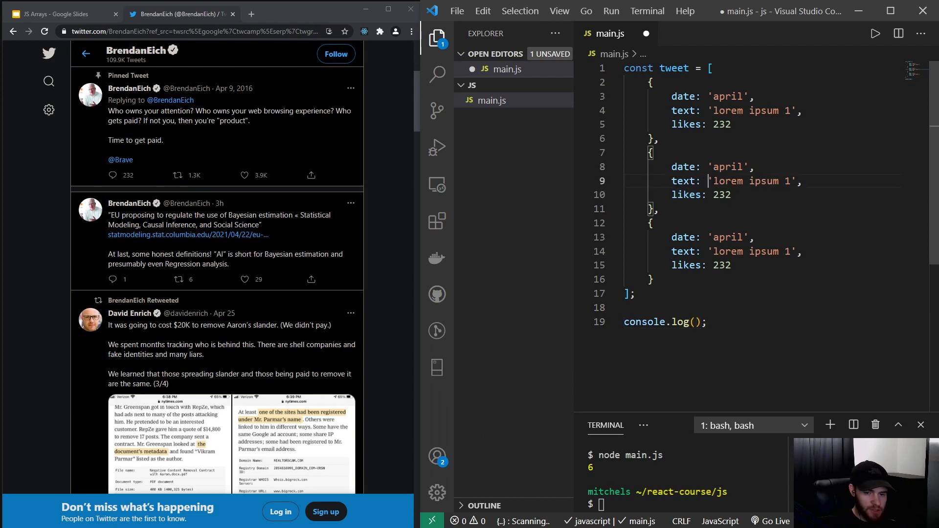
# Make console.log print tweet[1].text
pyautogui.doubleClick(749, 181)
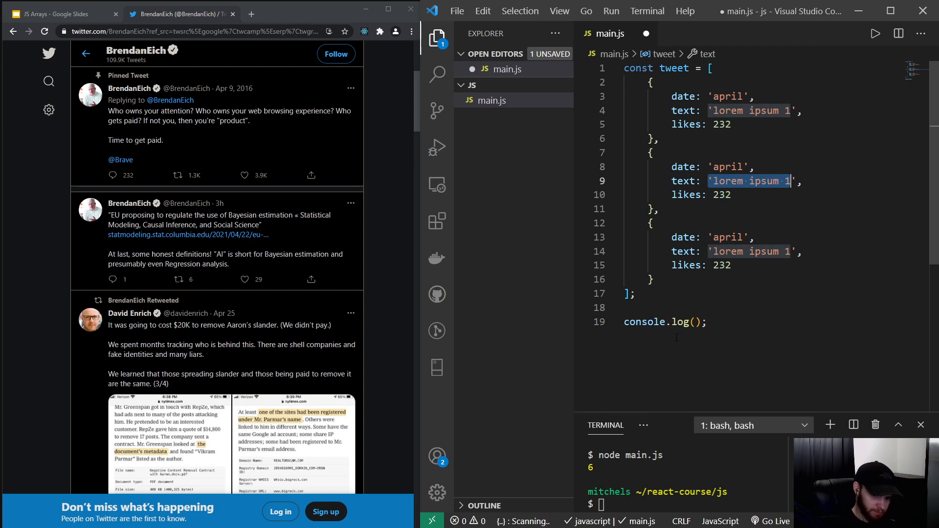
pyautogui.click(693, 322)
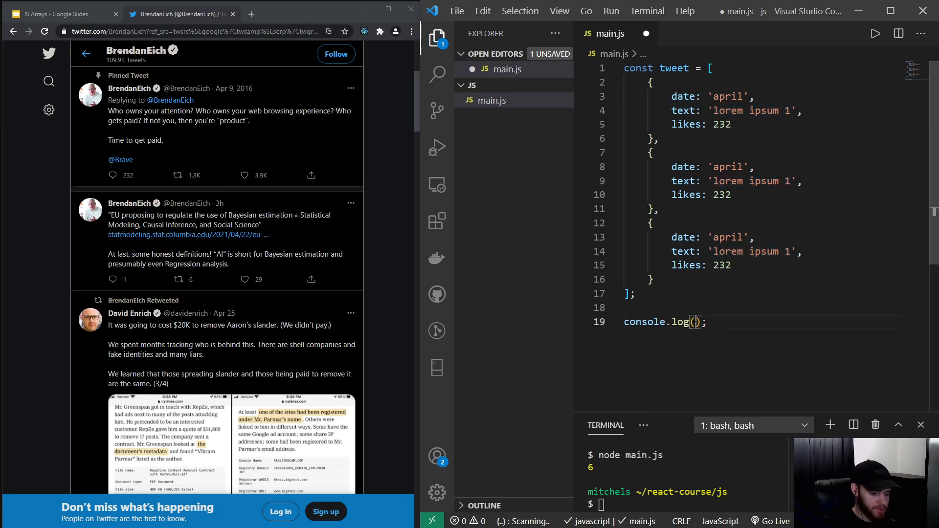
pyautogui.write('tweet')
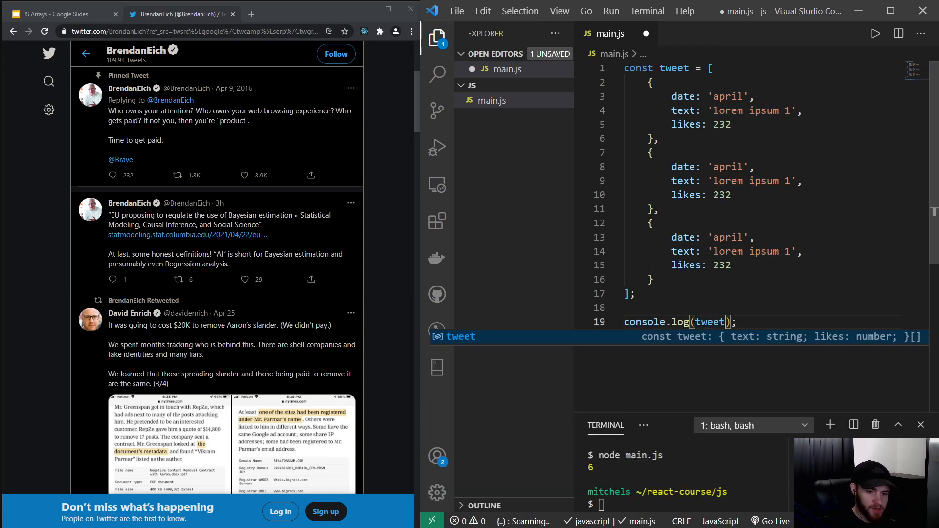
pyautogui.write('.')
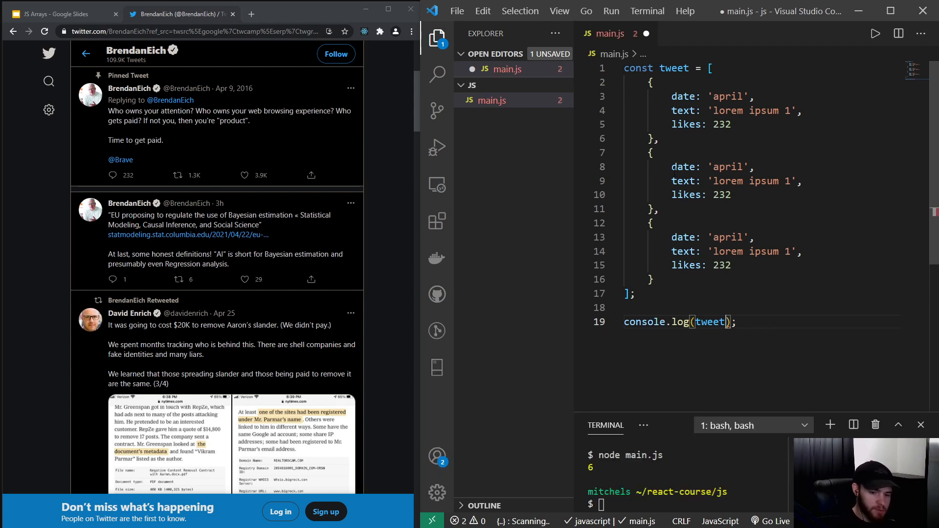
pyautogui.write('[]')
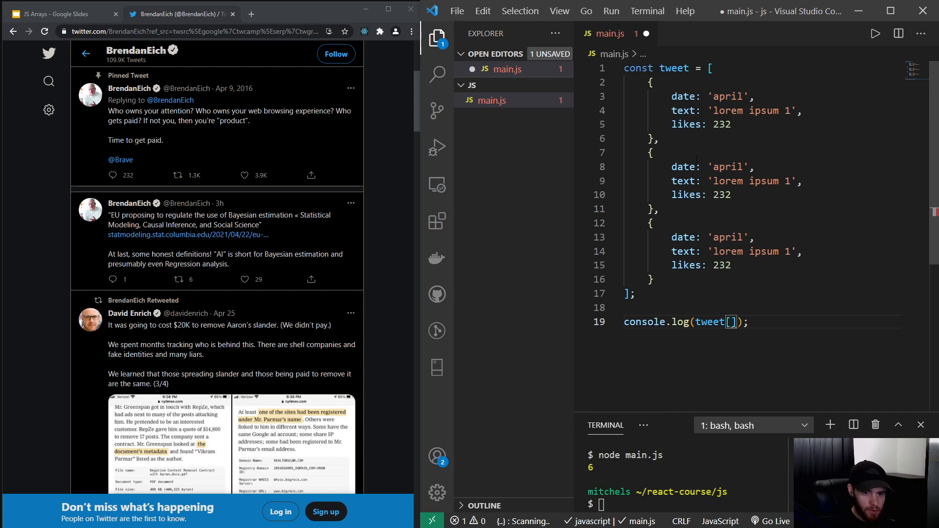
pyautogui.write('1')
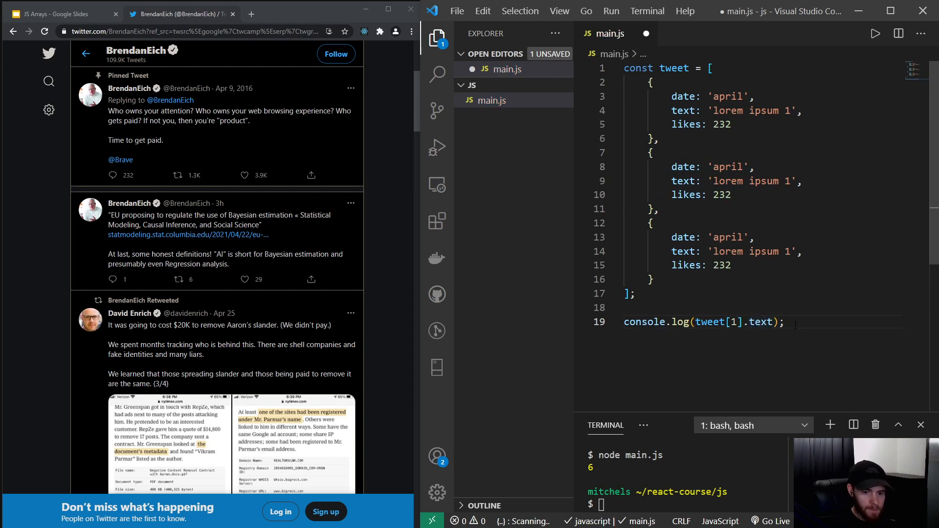
# Run node main.js, printing lorem ipsum 1, and change the second tweet's text to 'lorem ipsum 2'
pyautogui.write('node main.js')
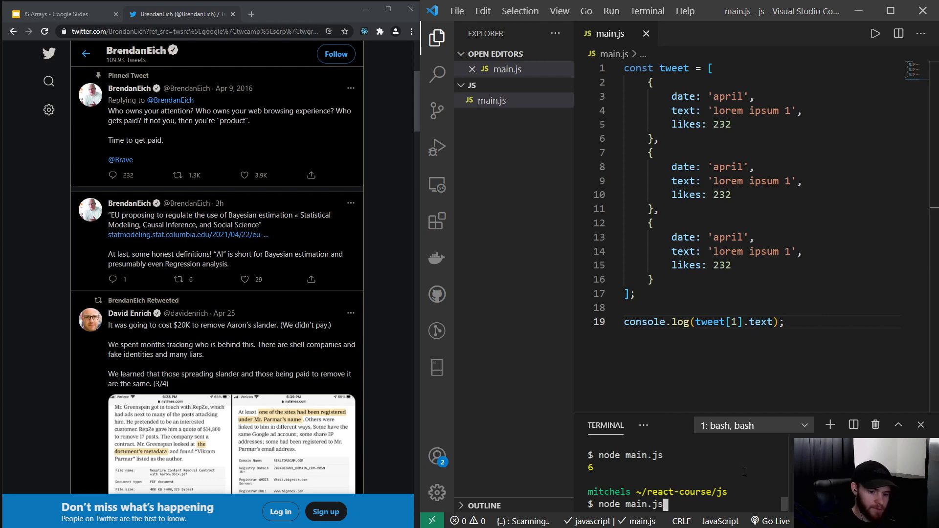
pyautogui.press('Return')
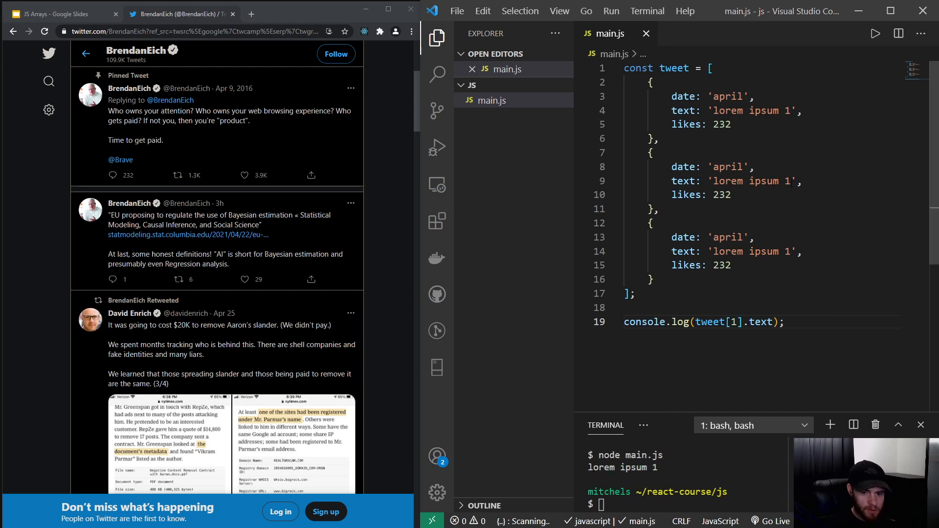
pyautogui.write('2')
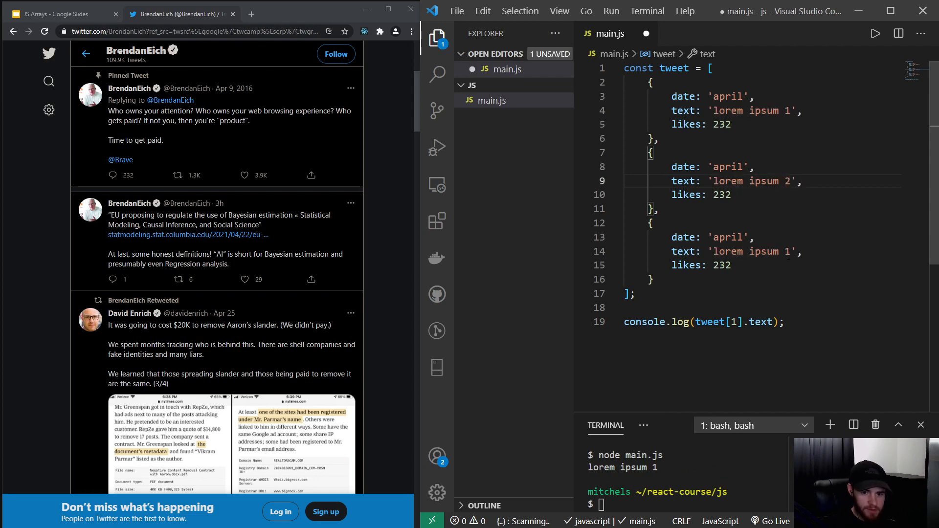